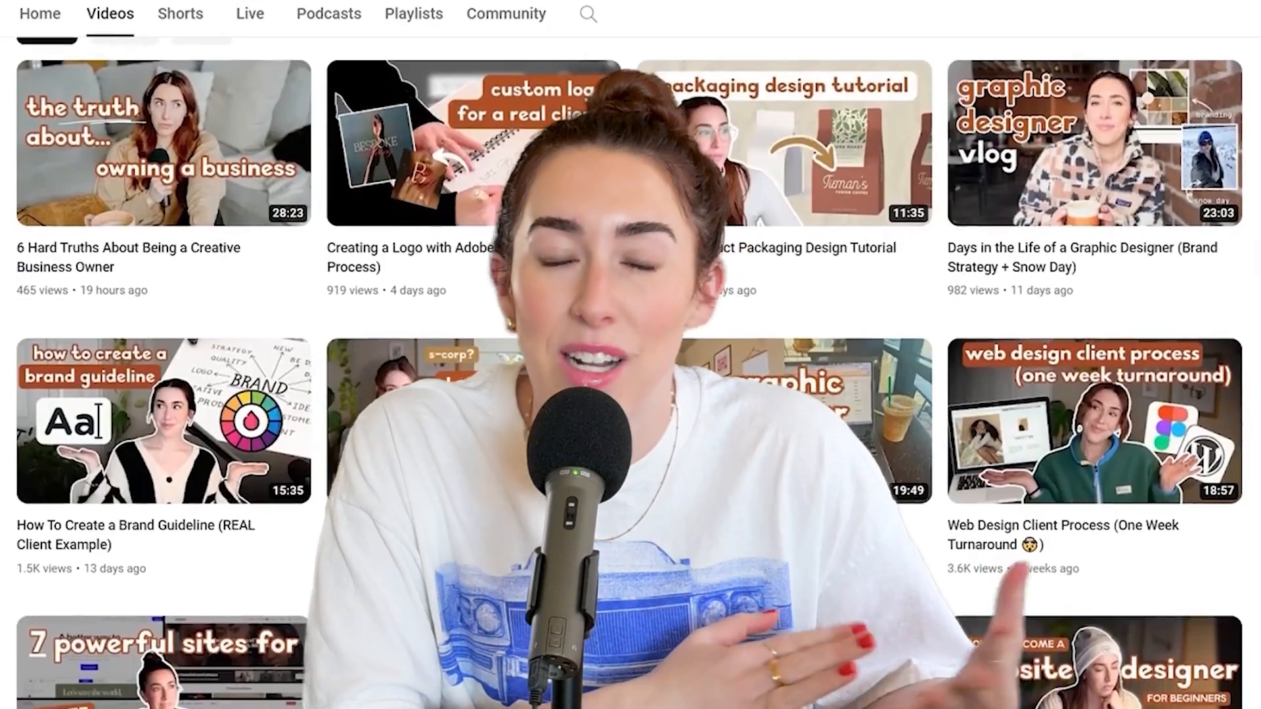
Step: Scroll to the Toasted Cinnamon box front and start the Dimension tool on it
{"action": "scroll", "scroll_direction": "down", "scroll_amount": 3}
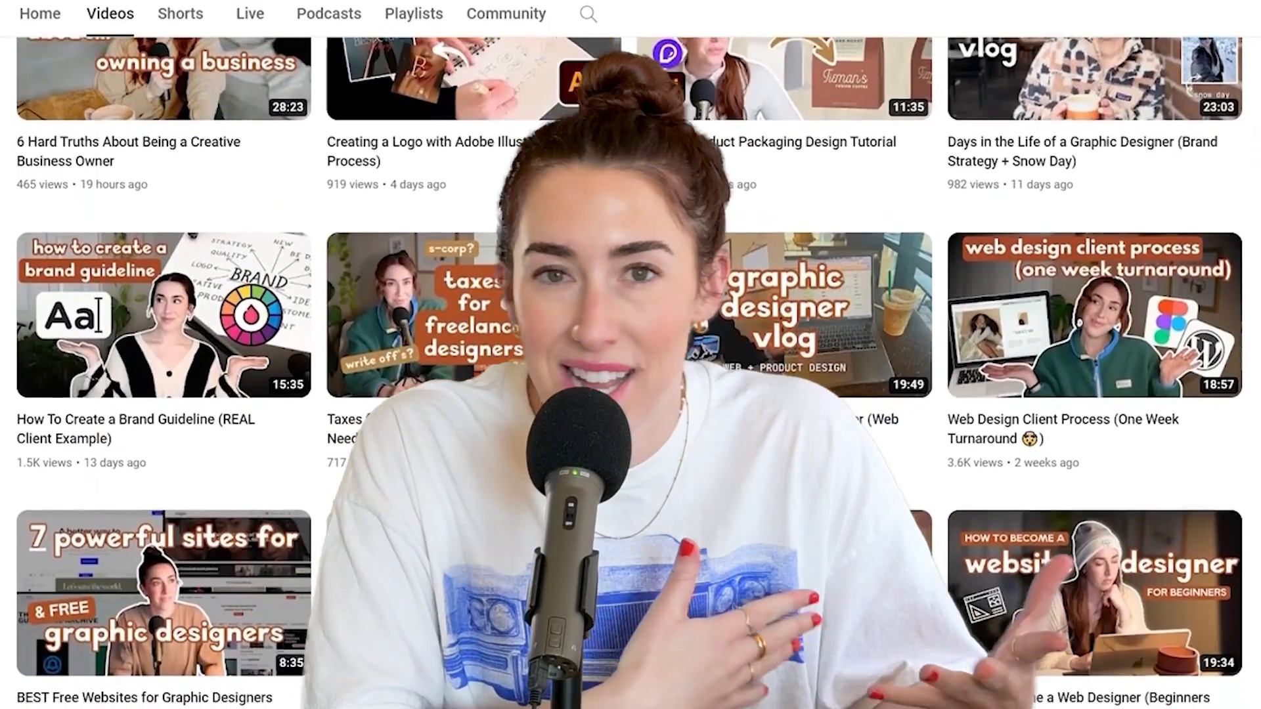
{"action": "scroll", "scroll_direction": "down", "scroll_amount": 3}
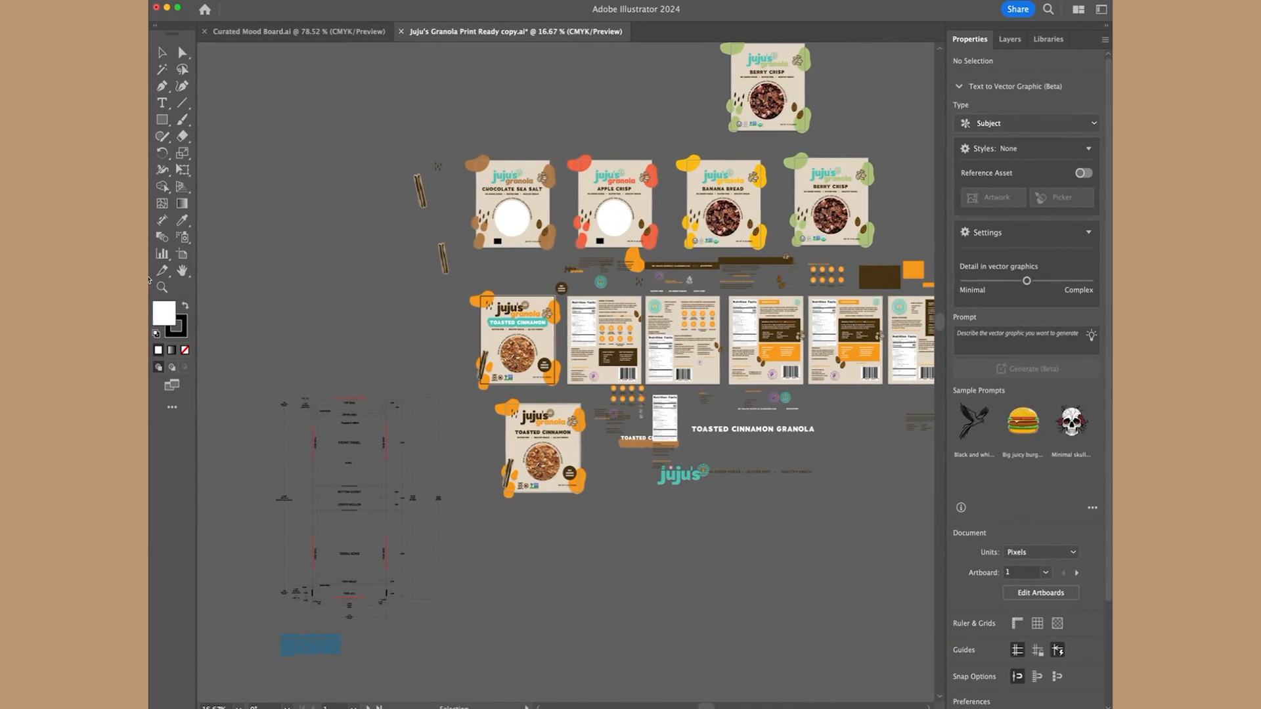
{"action": "mouse_move", "coordinate": [370, 291]}
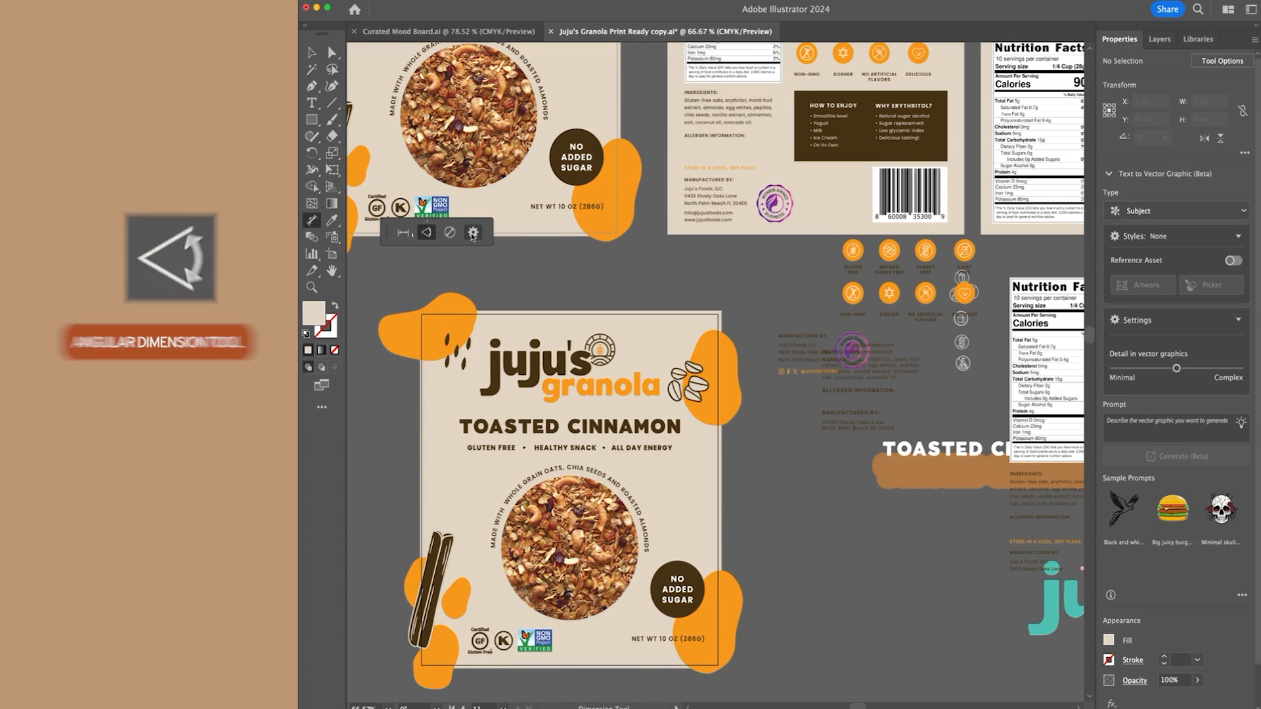
{"action": "mouse_move", "coordinate": [472, 231]}
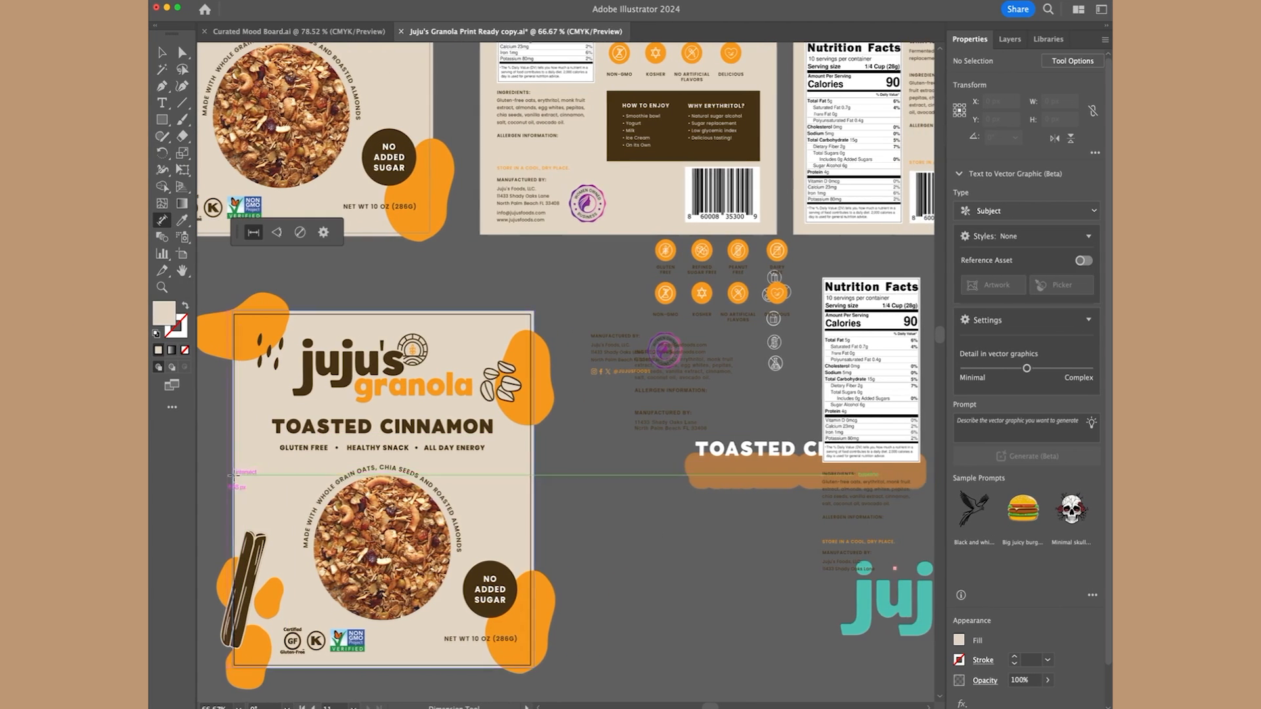
{"action": "left_click", "coordinate": [760, 31]}
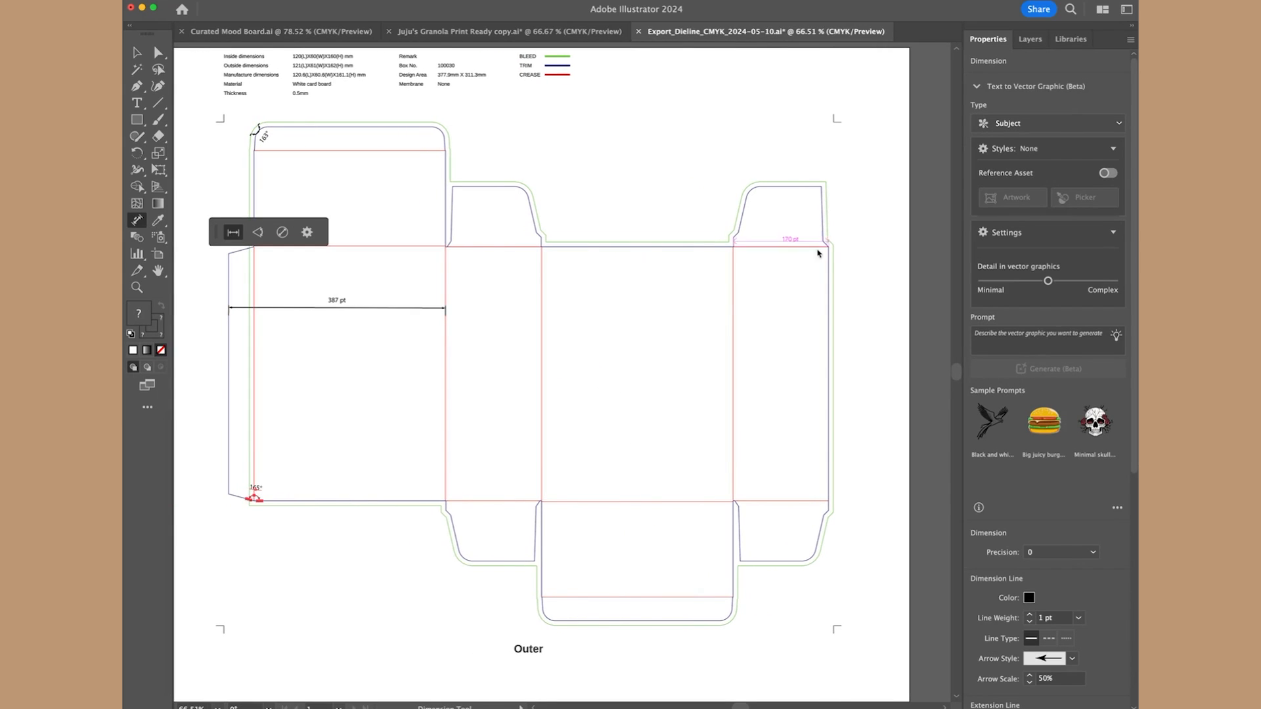
{"action": "mouse_move", "coordinate": [814, 192]}
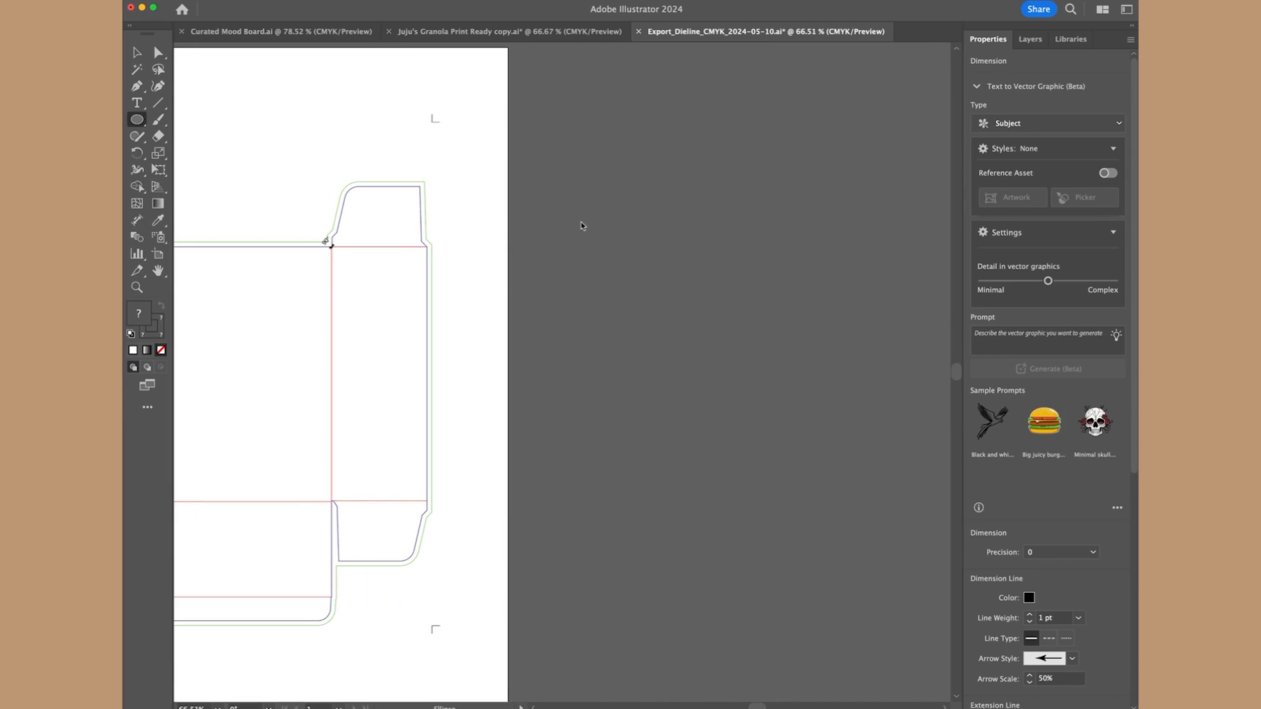
Step: Measure the angle of the right flap's corner on the dieline
{"action": "left_click_drag", "start_coordinate": [584, 225], "coordinate": [636, 274]}
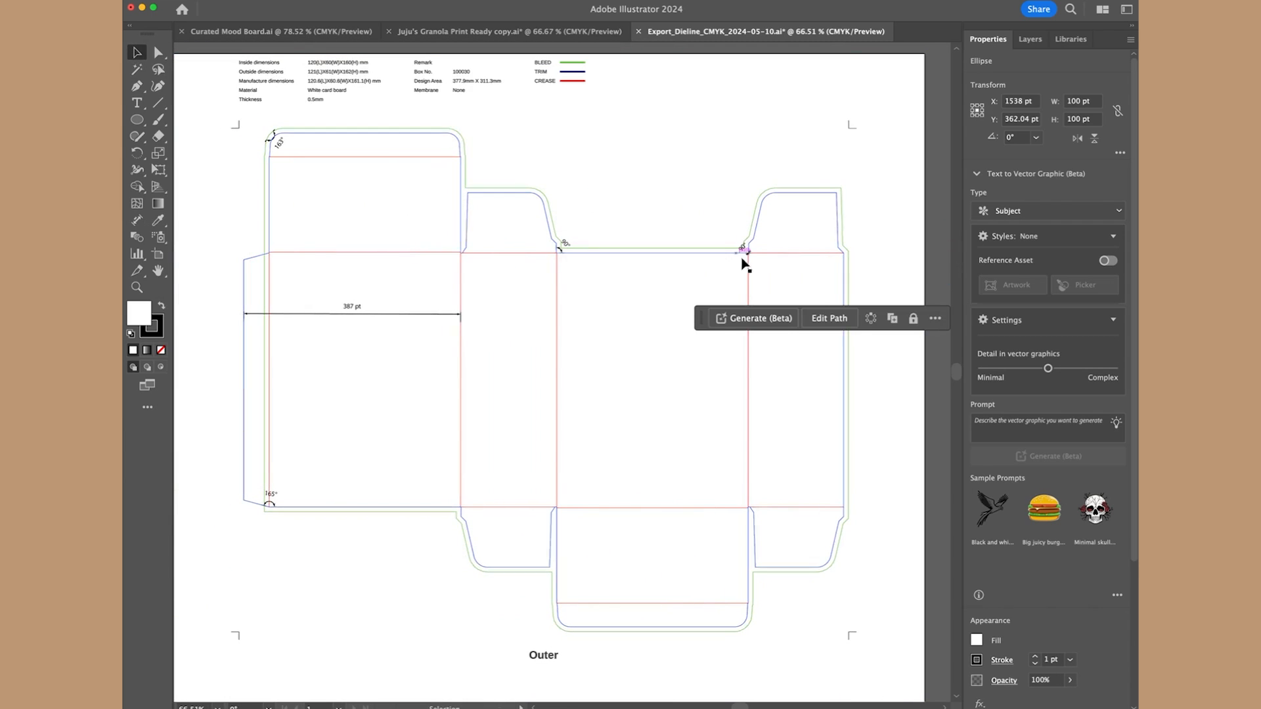
{"action": "mouse_move", "coordinate": [282, 515]}
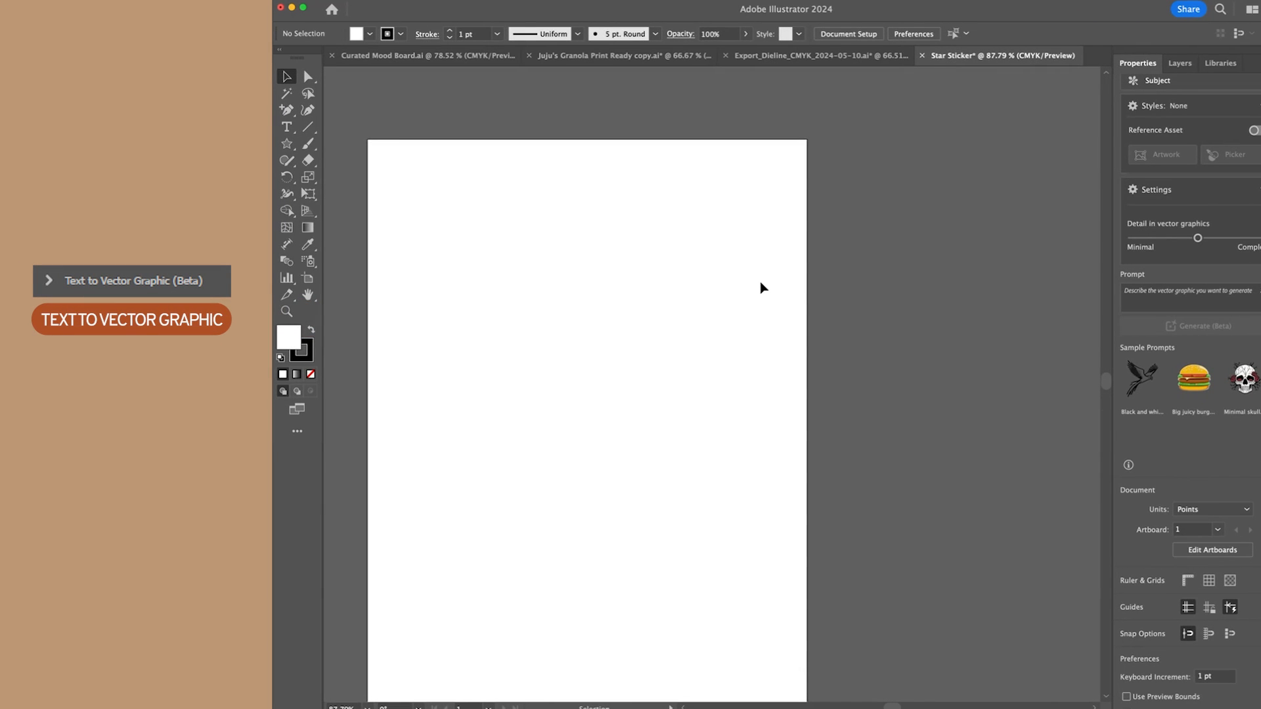
{"action": "mouse_move", "coordinate": [838, 81]}
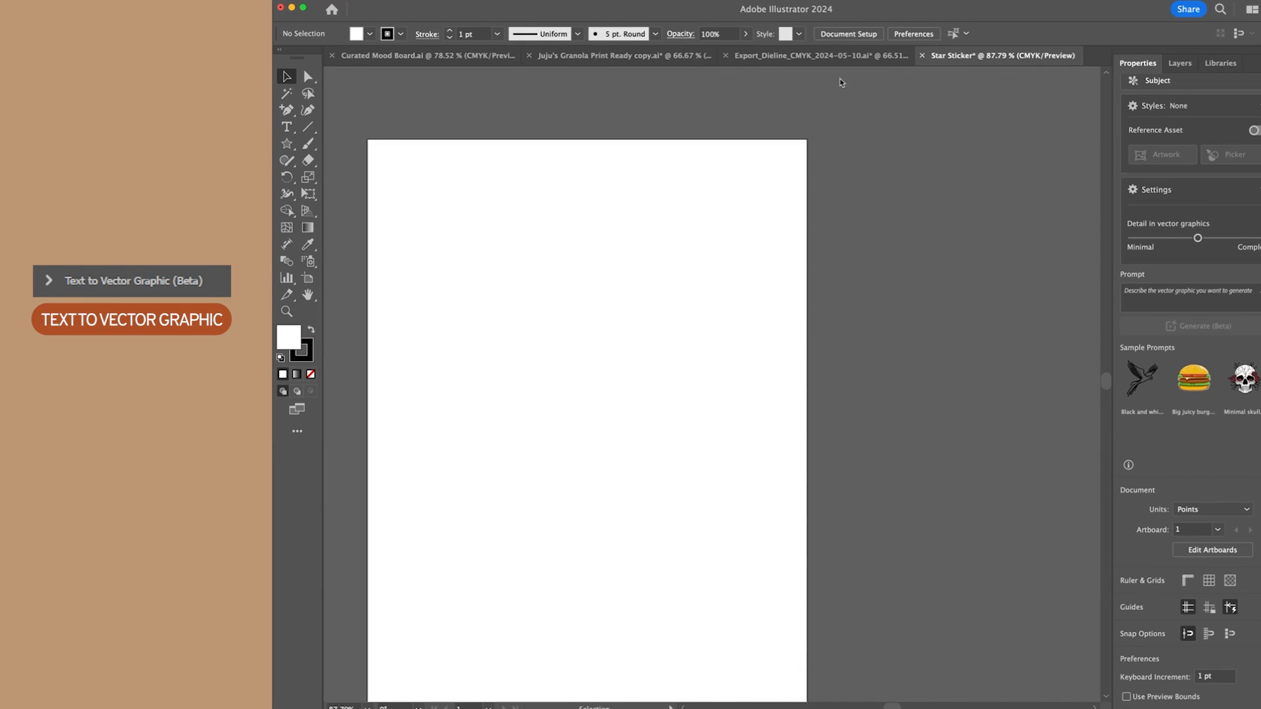
Step: Set Text to Vector Graphic type to Icon and raise vector detail to medium
{"action": "left_click", "coordinate": [132, 280]}
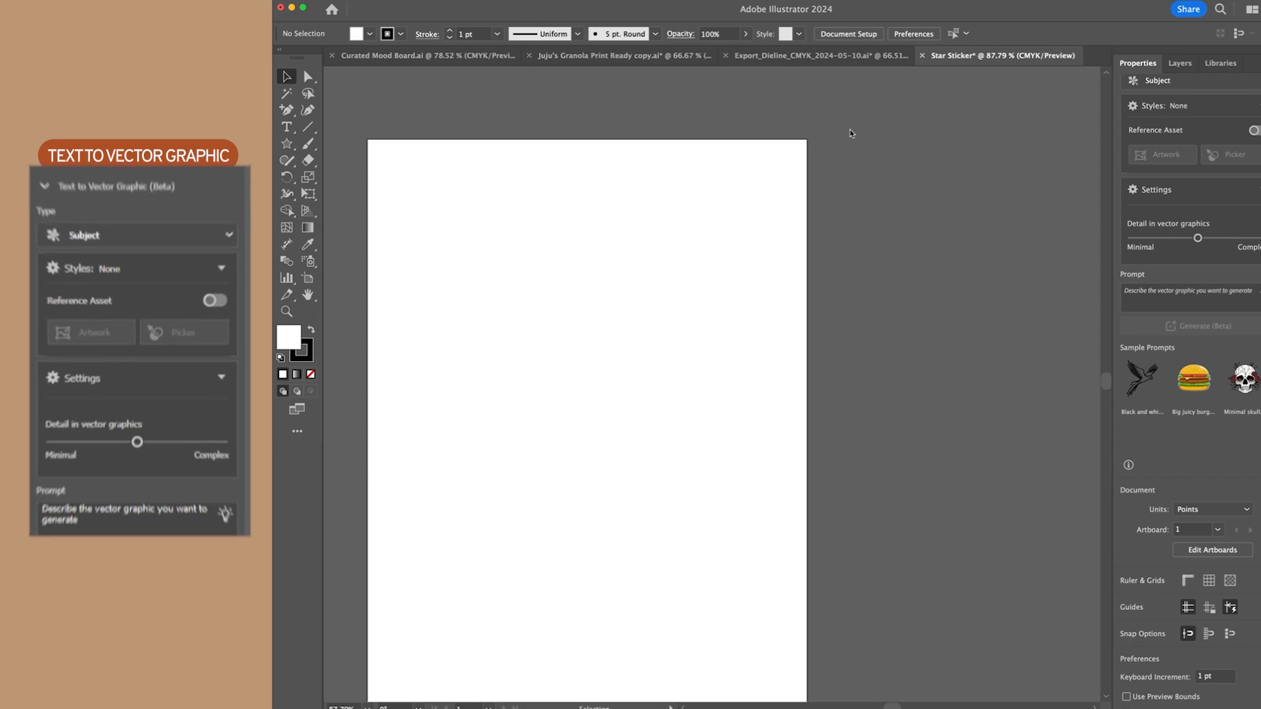
{"action": "left_click", "coordinate": [135, 236]}
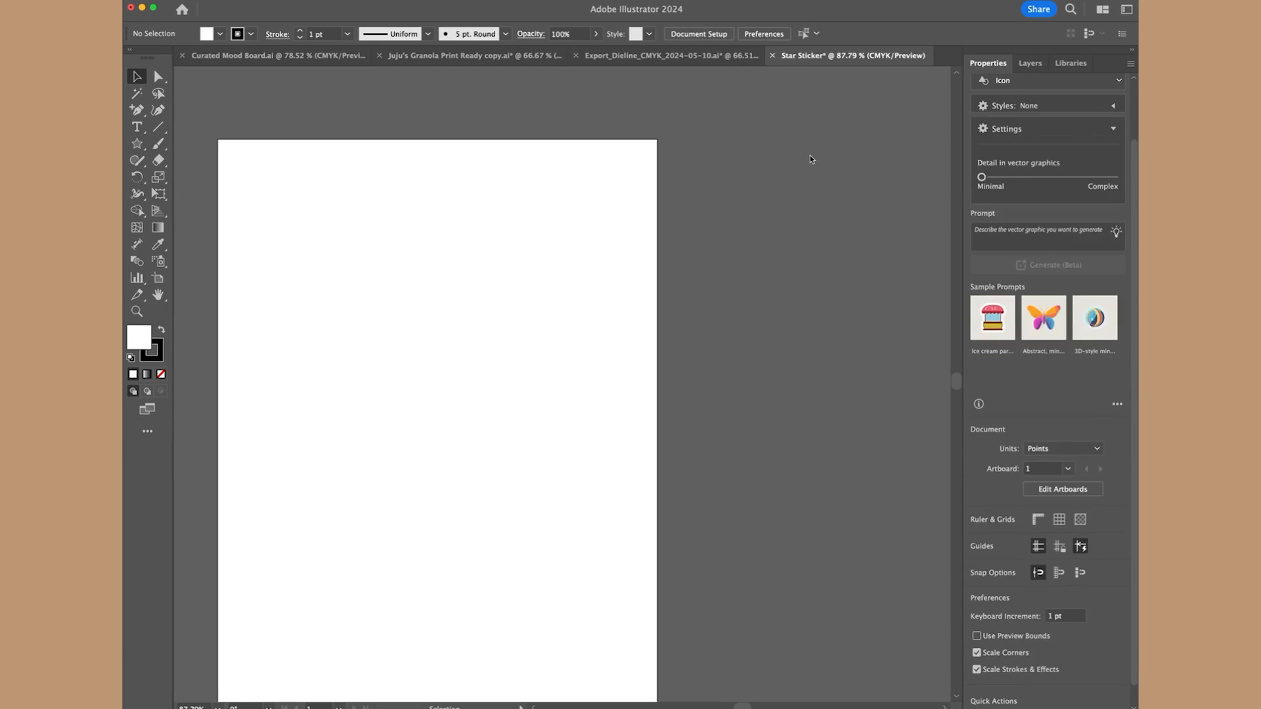
{"action": "left_click", "coordinate": [1113, 105]}
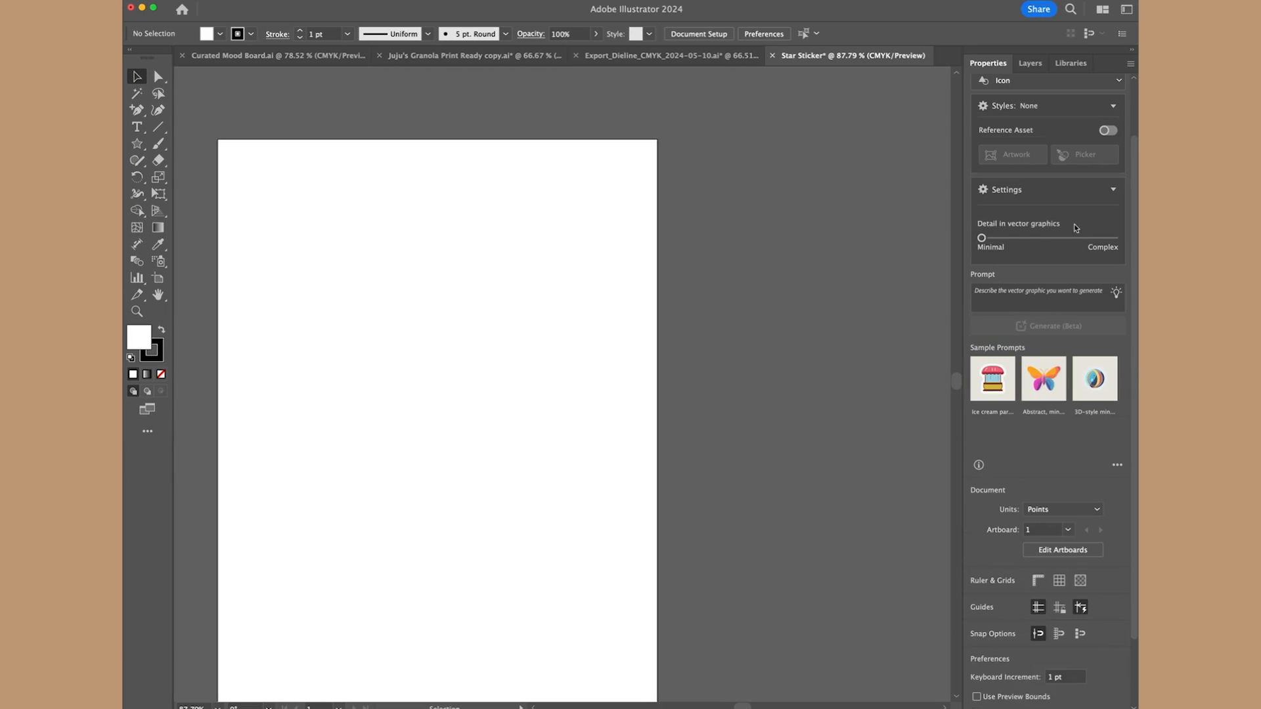
{"action": "left_click_drag", "start_coordinate": [981, 237], "coordinate": [1016, 238]}
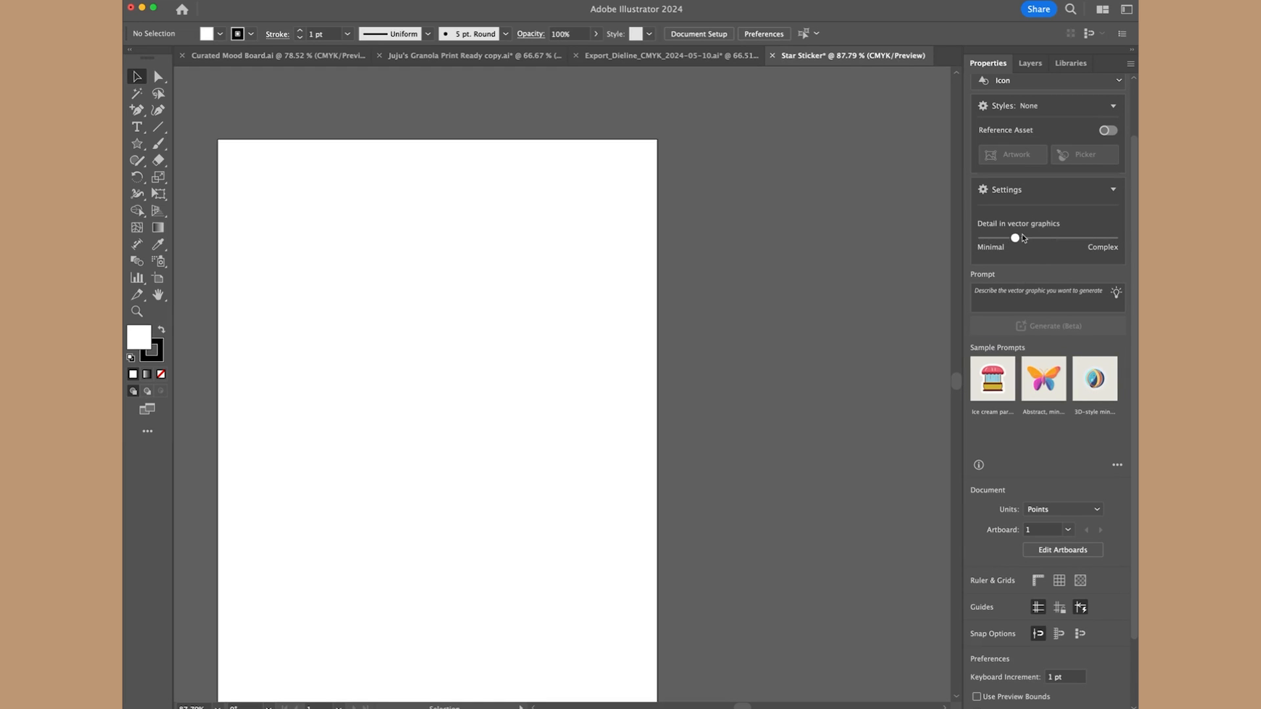
{"action": "left_click_drag", "start_coordinate": [1015, 238], "coordinate": [1047, 237]}
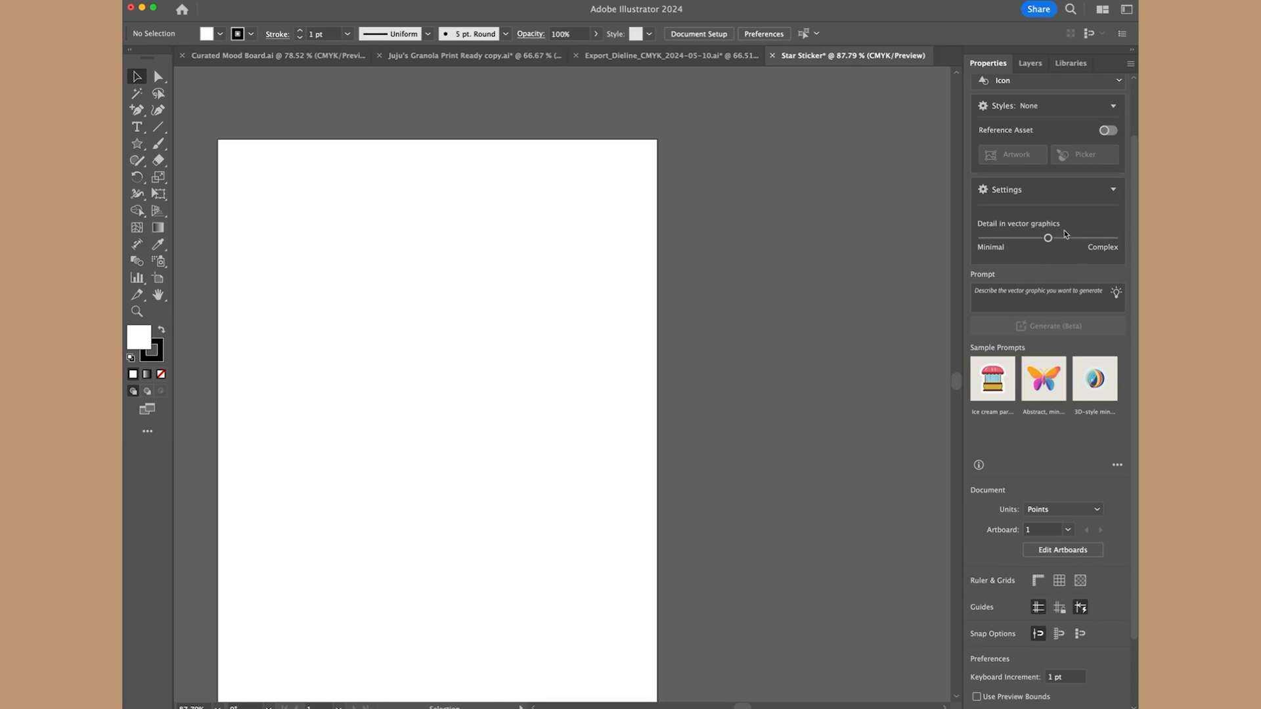
{"action": "mouse_move", "coordinate": [697, 344]}
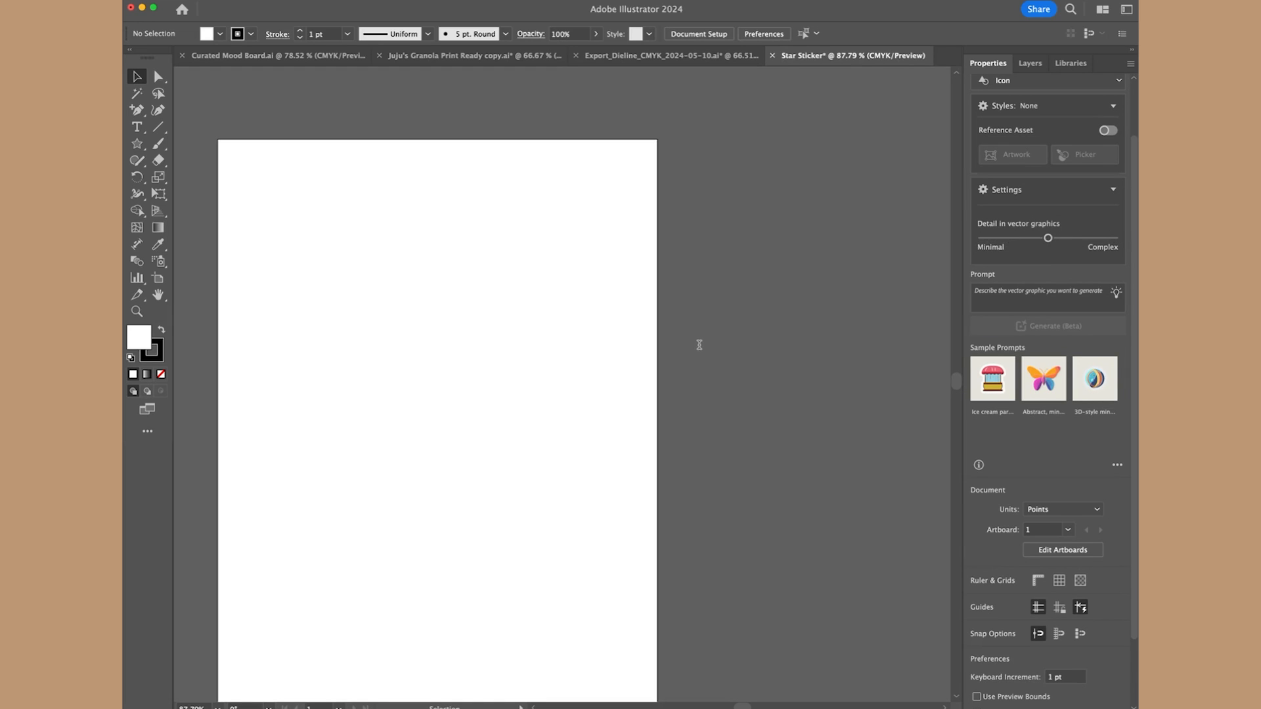
{"action": "mouse_move", "coordinate": [772, 397]}
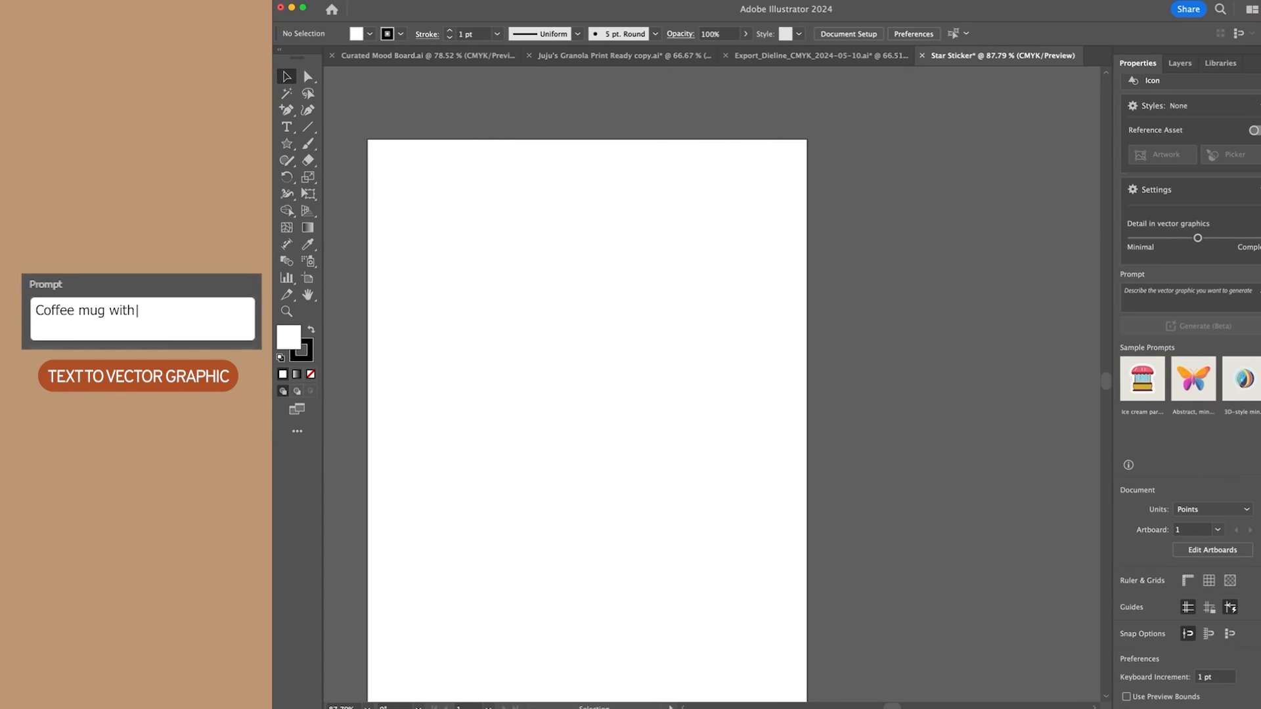
Step: Enter the prompt 'a pine tree inside a cup' for the icon
{"action": "type", "text": "a pine tree inside a cup"}
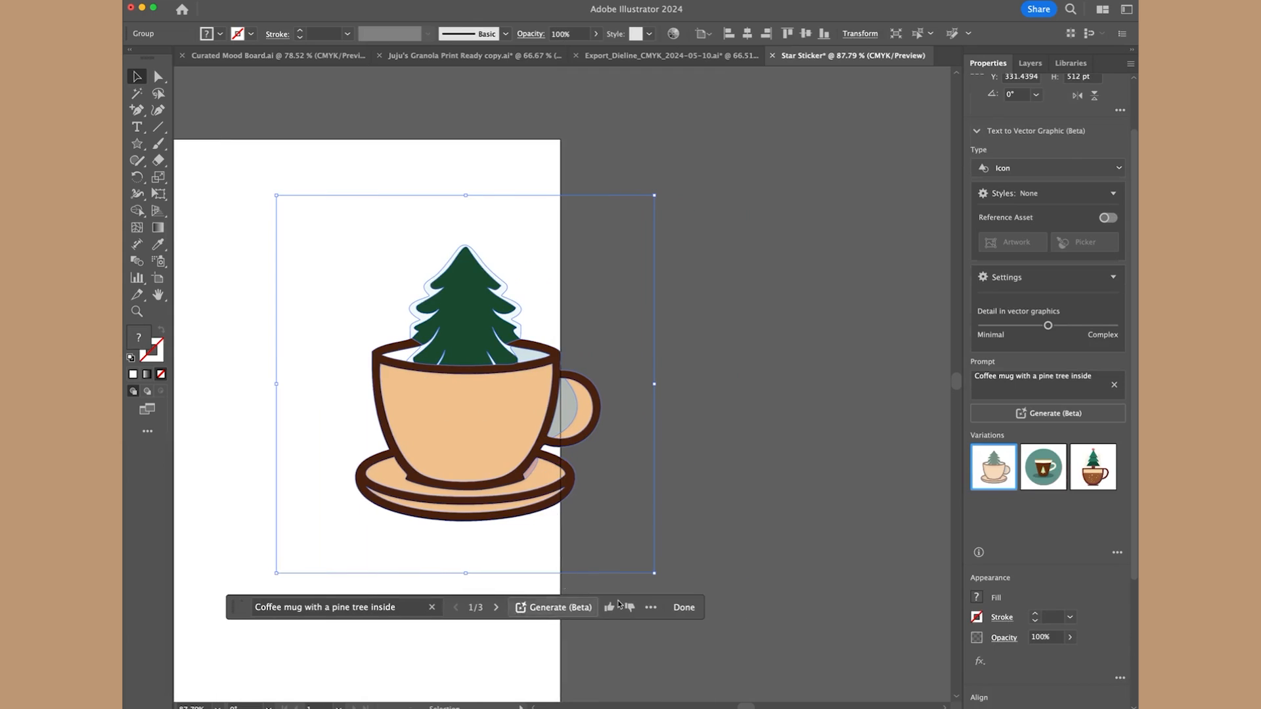
Step: Reselect the mug icon, try the third variation, then keep the first one
{"action": "left_click", "coordinate": [683, 606]}
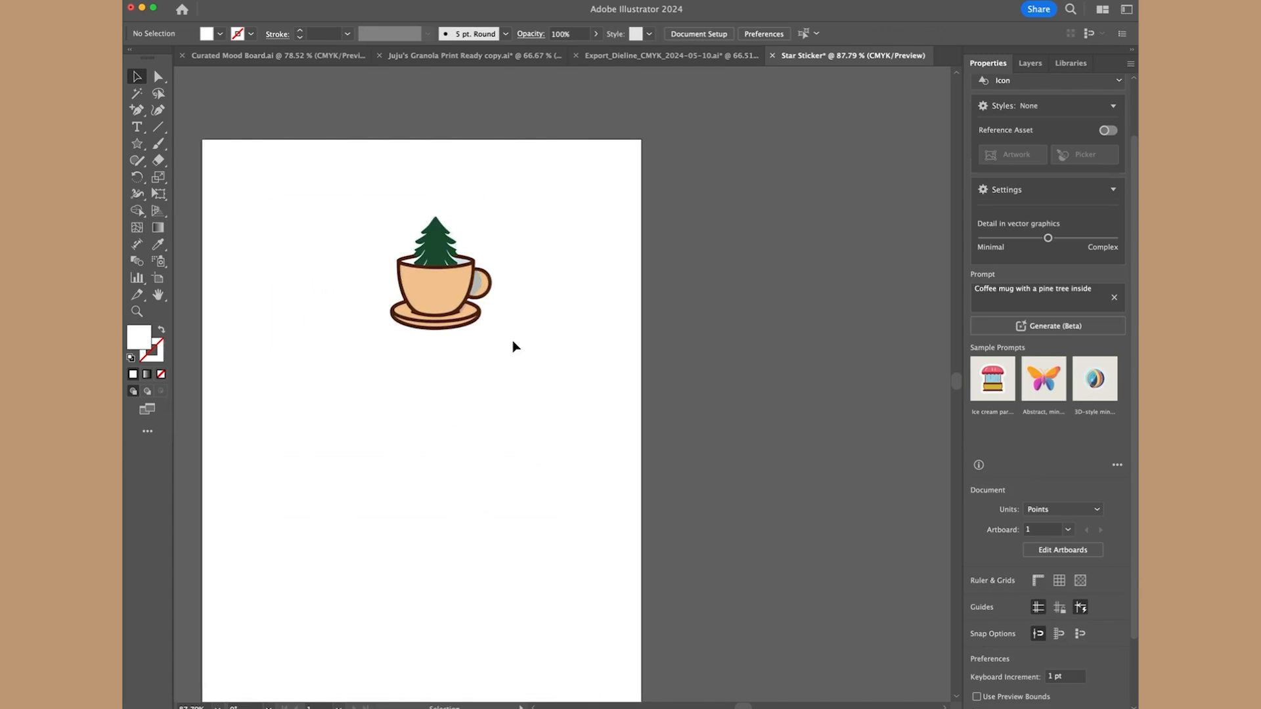
{"action": "left_click", "coordinate": [439, 293]}
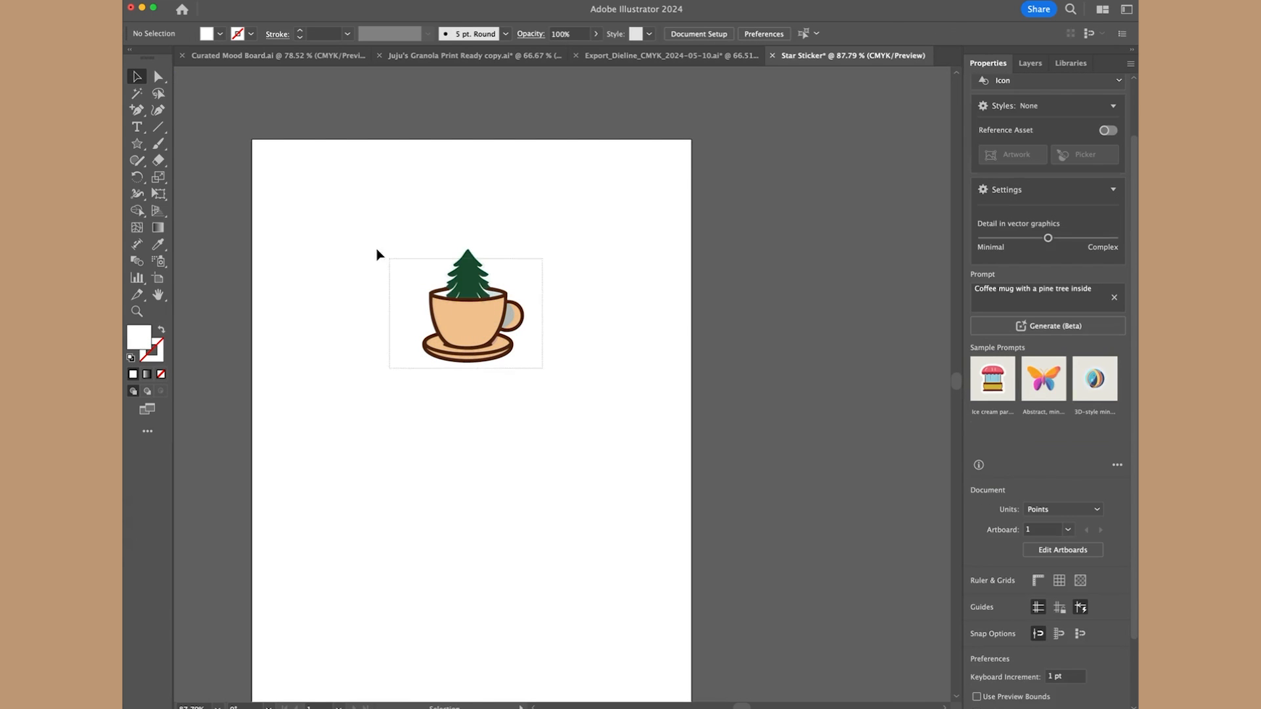
{"action": "left_click", "coordinate": [465, 326]}
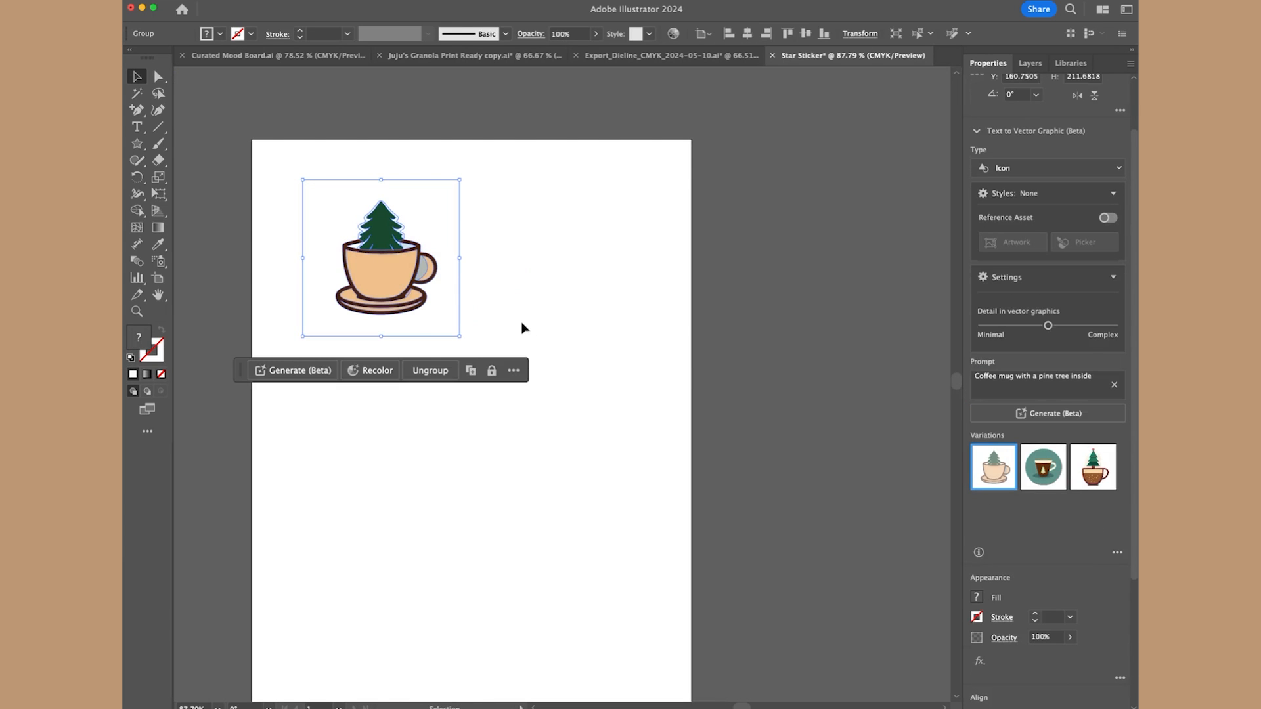
{"action": "mouse_move", "coordinate": [715, 422]}
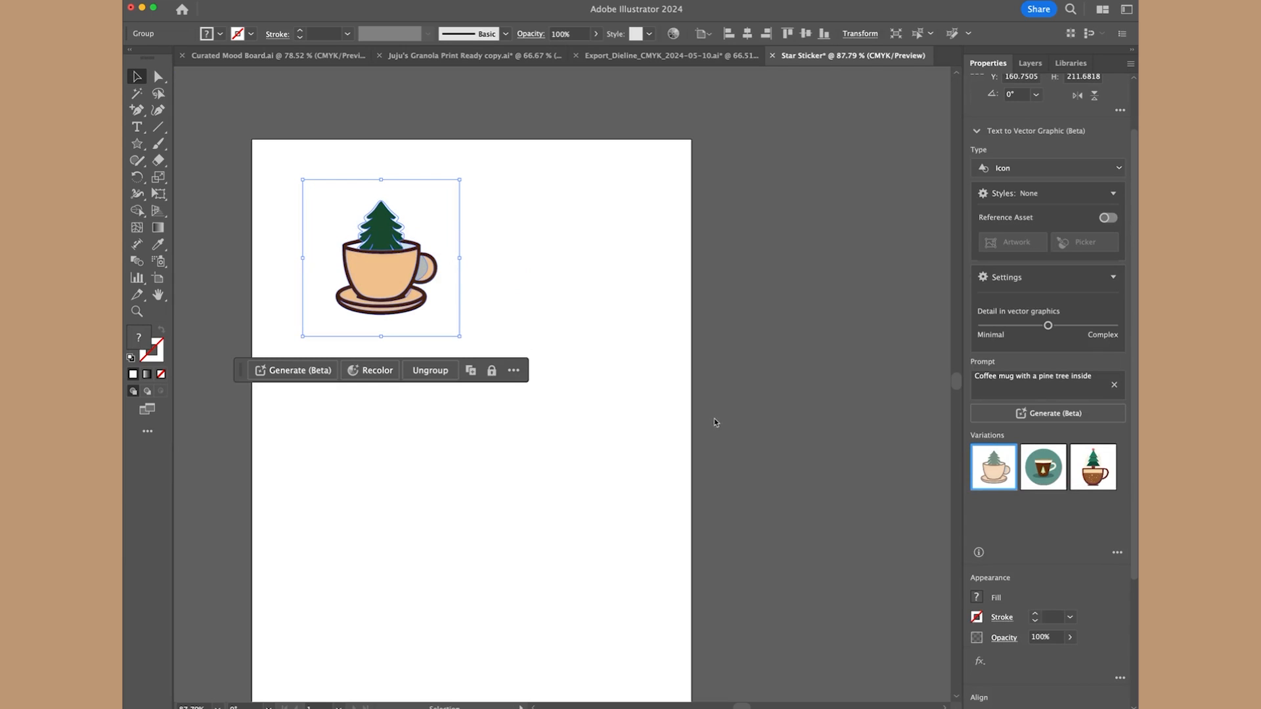
{"action": "left_click", "coordinate": [1093, 468]}
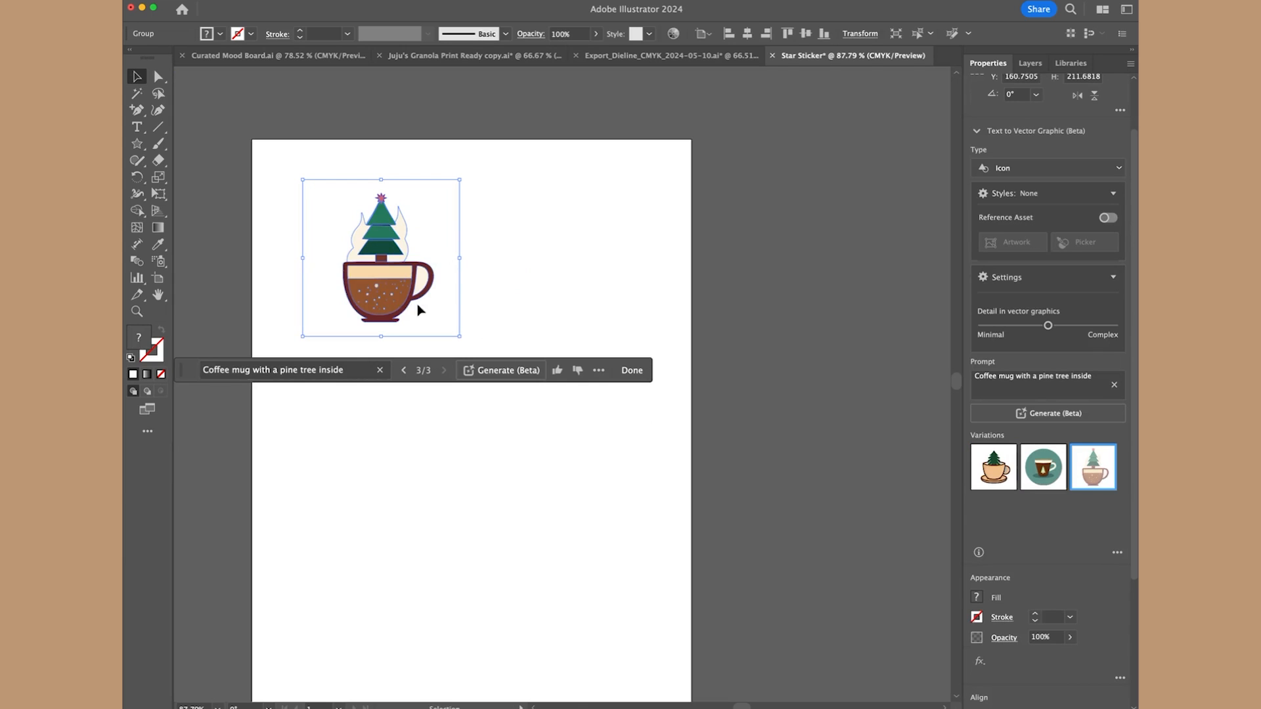
{"action": "left_click", "coordinate": [993, 467]}
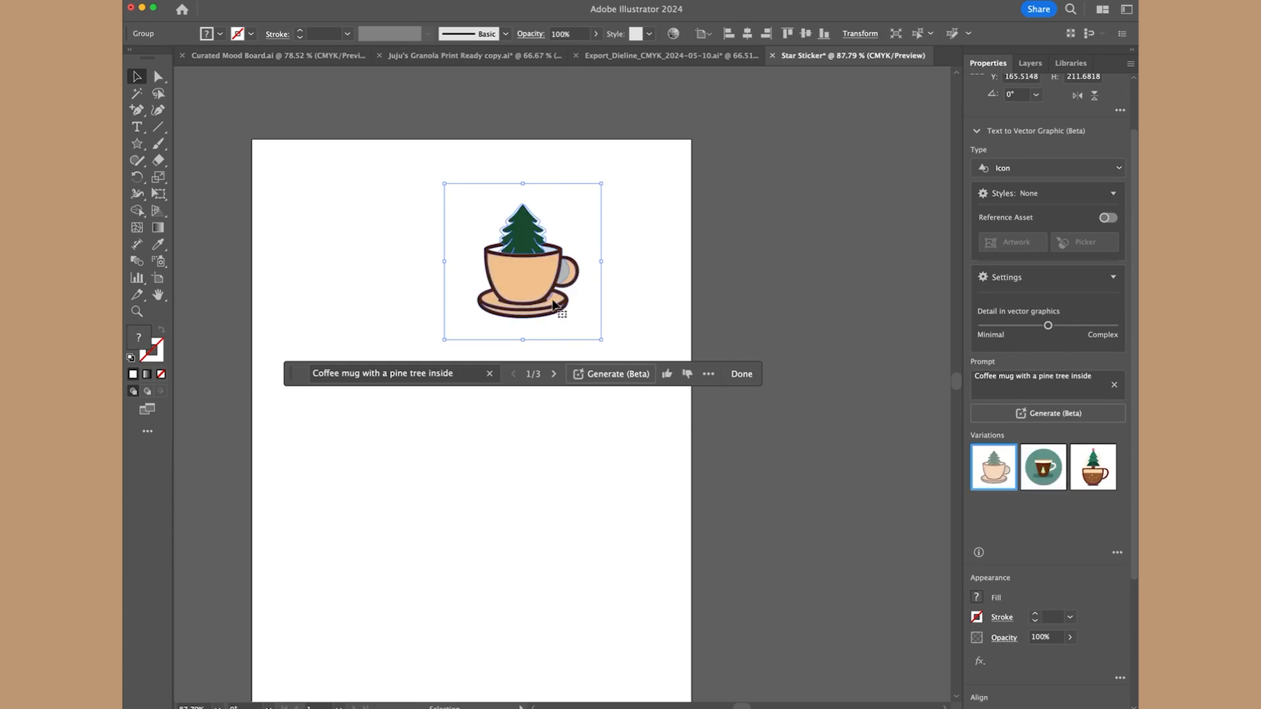
{"action": "left_click", "coordinate": [740, 373]}
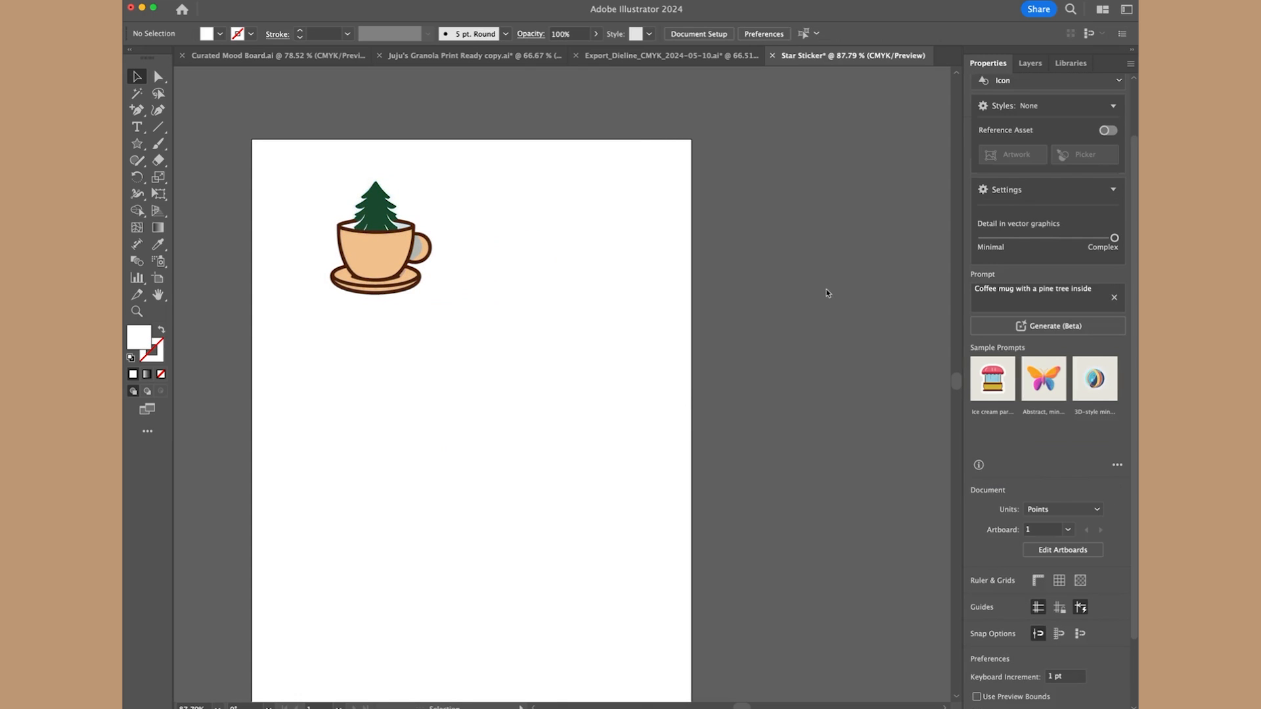
{"action": "mouse_move", "coordinate": [759, 341]}
{"action": "type", "text": "Panther lifting weights"}
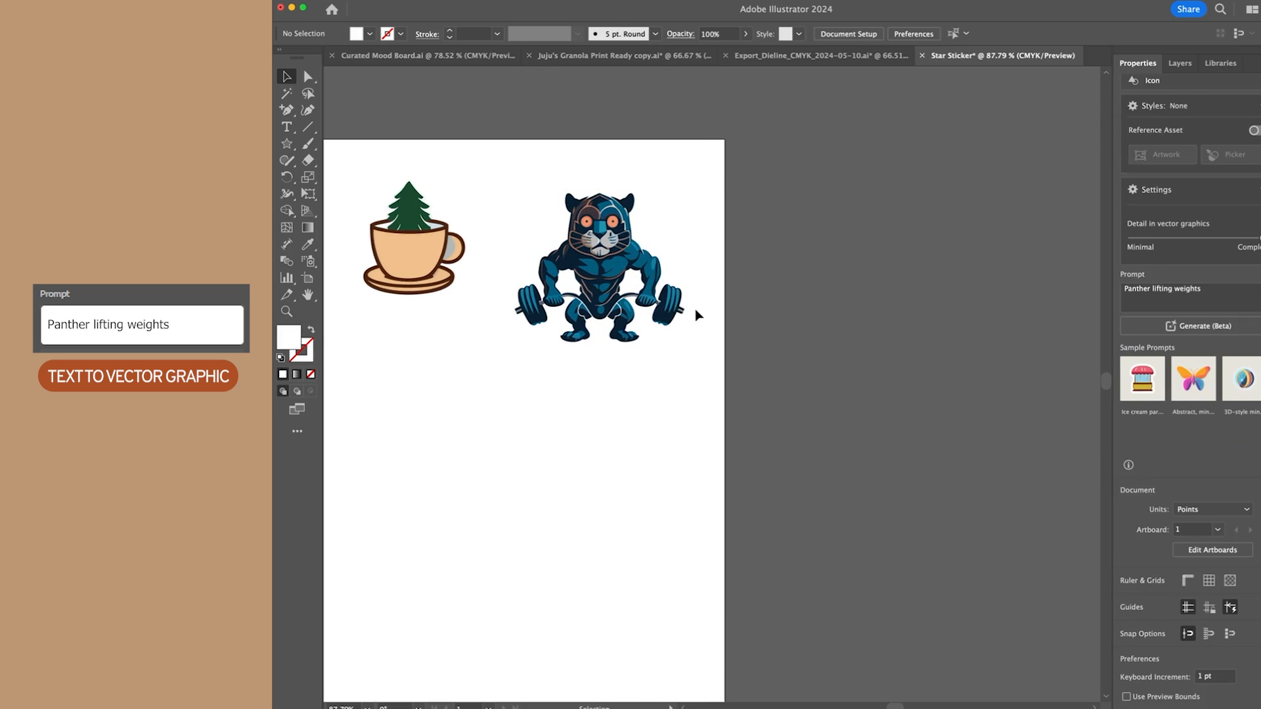
Step: Pick a panther-lifting-weights variation and raise graphic detail to Complex
{"action": "left_click", "coordinate": [599, 257]}
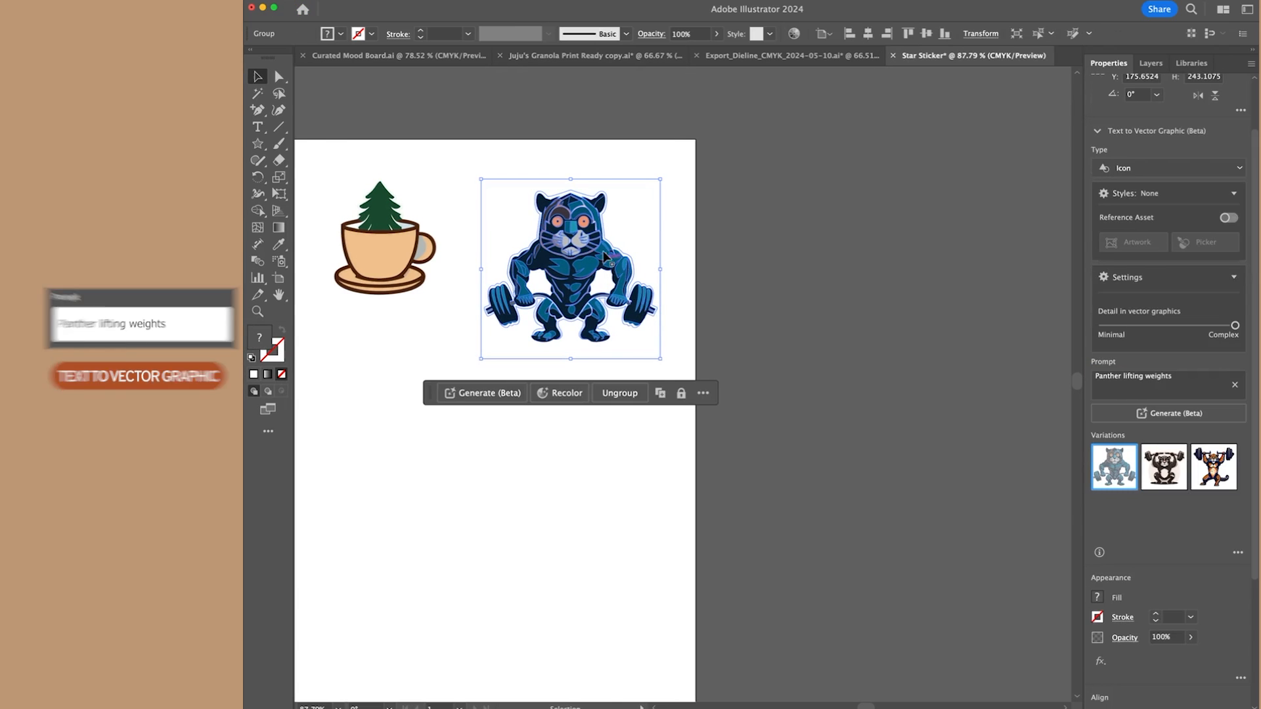
{"action": "left_click", "coordinate": [1043, 467]}
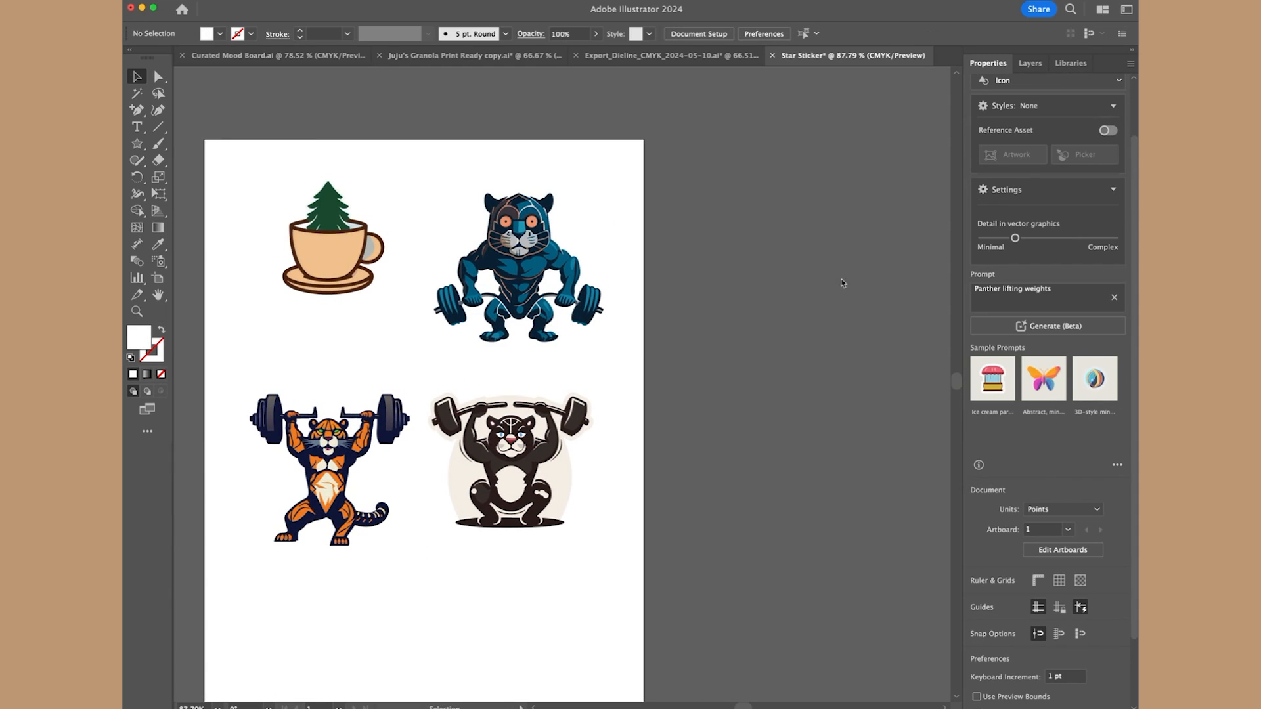
{"action": "left_click_drag", "start_coordinate": [1015, 238], "coordinate": [1114, 238]}
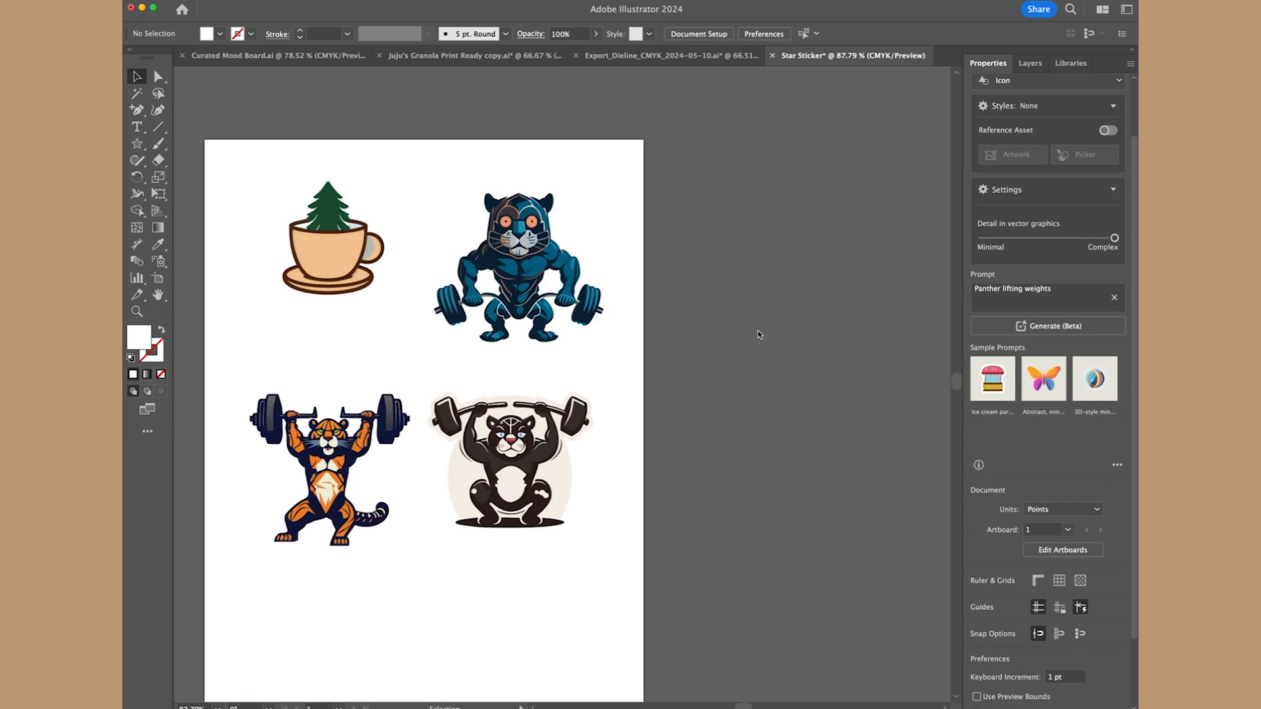
{"action": "mouse_move", "coordinate": [657, 344]}
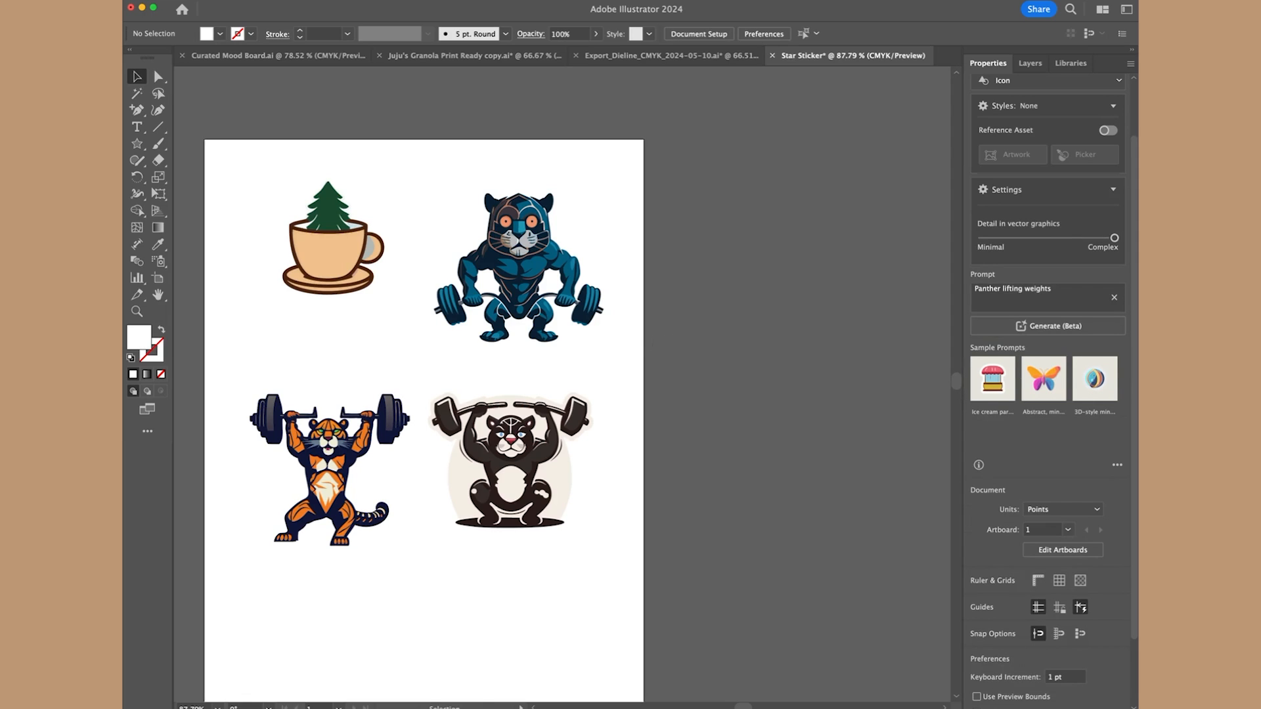
Step: Generate the butterfly-with-sparkles-and-moon graphic from the prompt
{"action": "left_click", "coordinate": [1048, 325]}
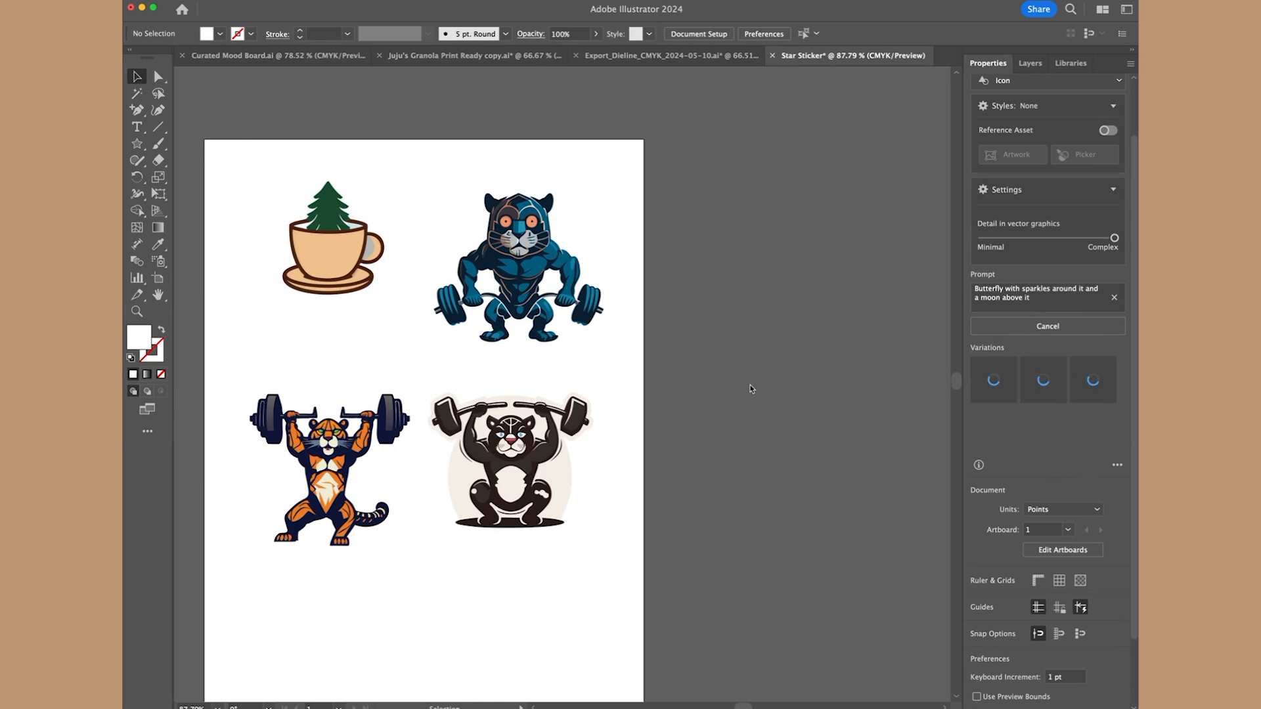
{"action": "mouse_move", "coordinate": [707, 379]}
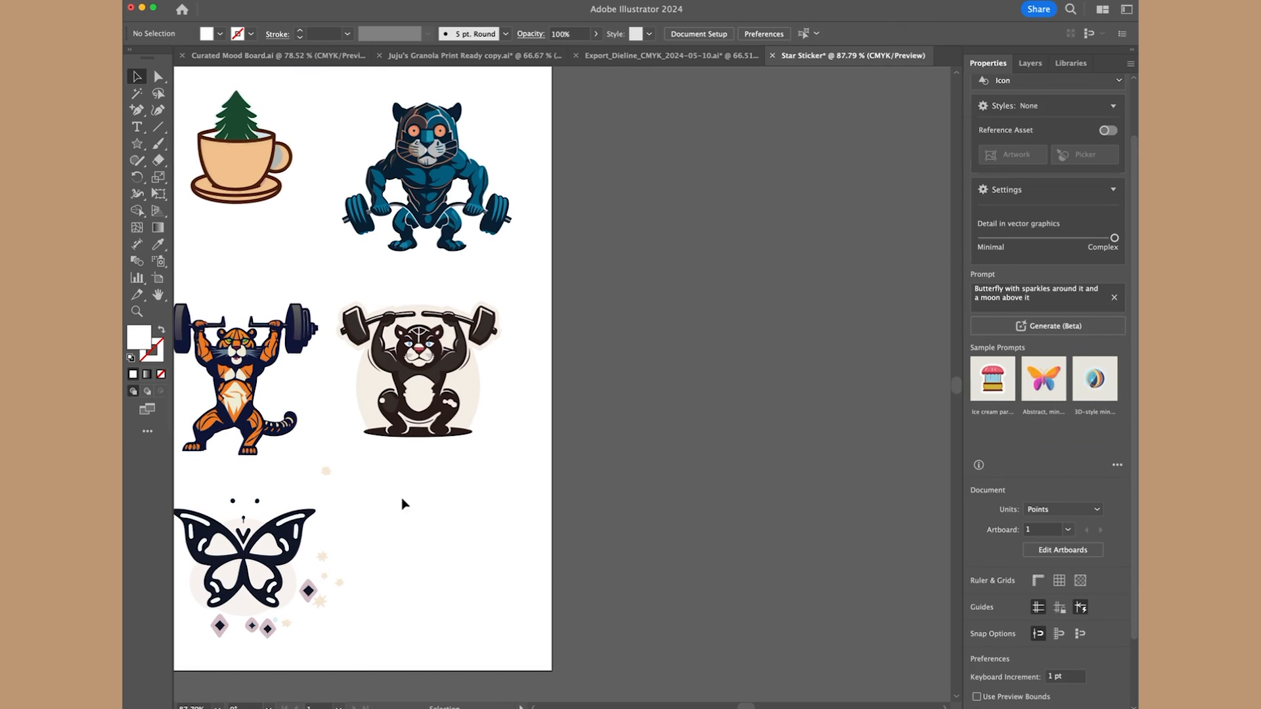
{"action": "mouse_move", "coordinate": [715, 218]}
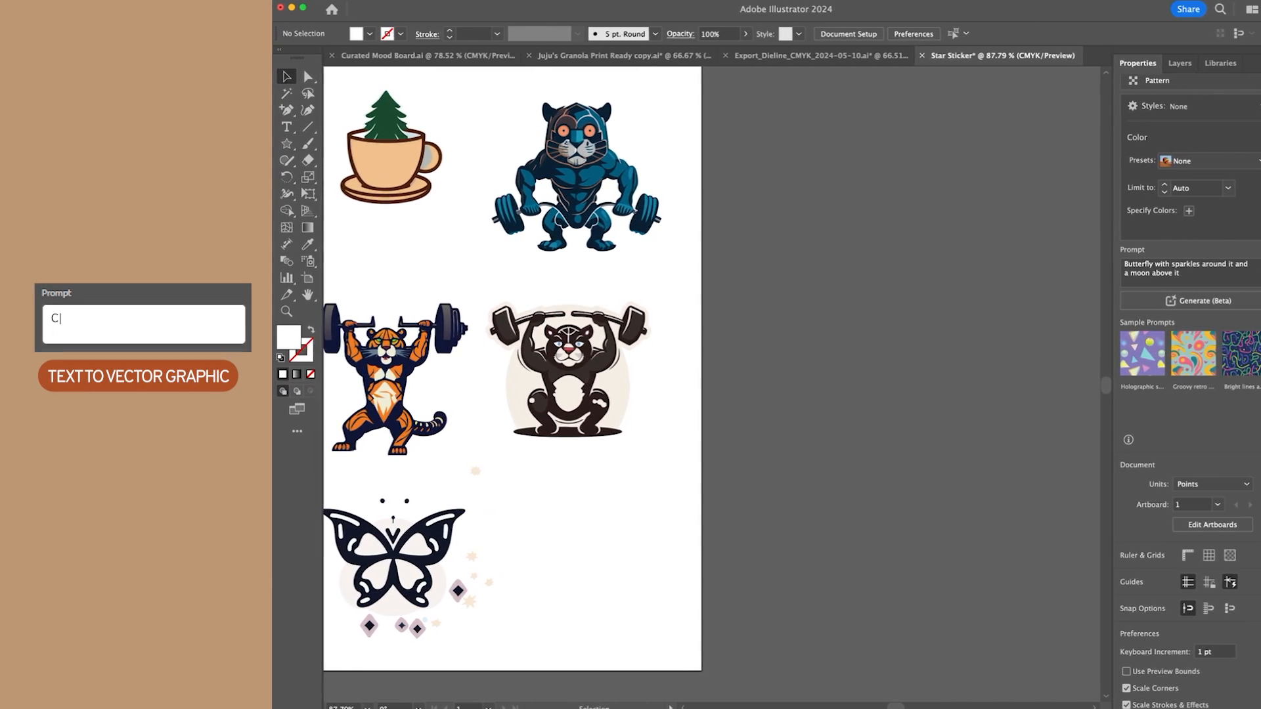
Step: Generate the coffee shop pattern prompt and choose a variation
{"action": "type", "text": "offee shop pattern with coffee beans, mugs, candle, tea and"}
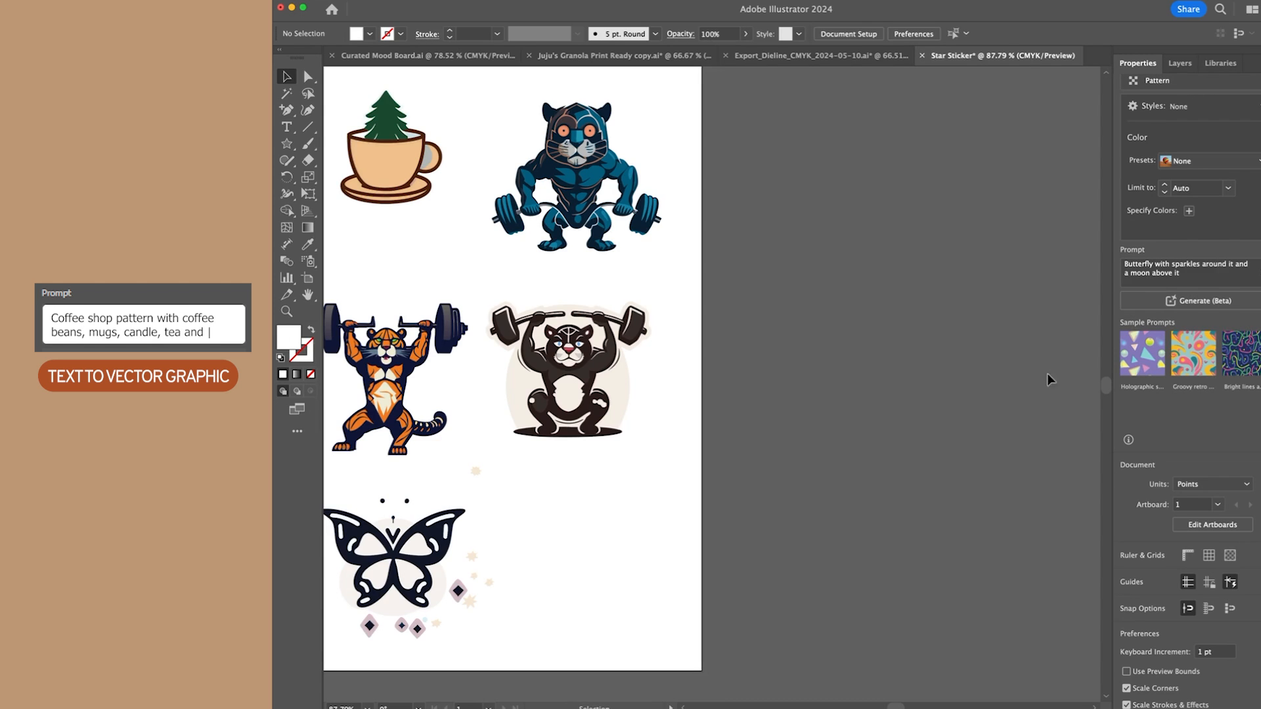
{"action": "left_click", "coordinate": [1190, 301]}
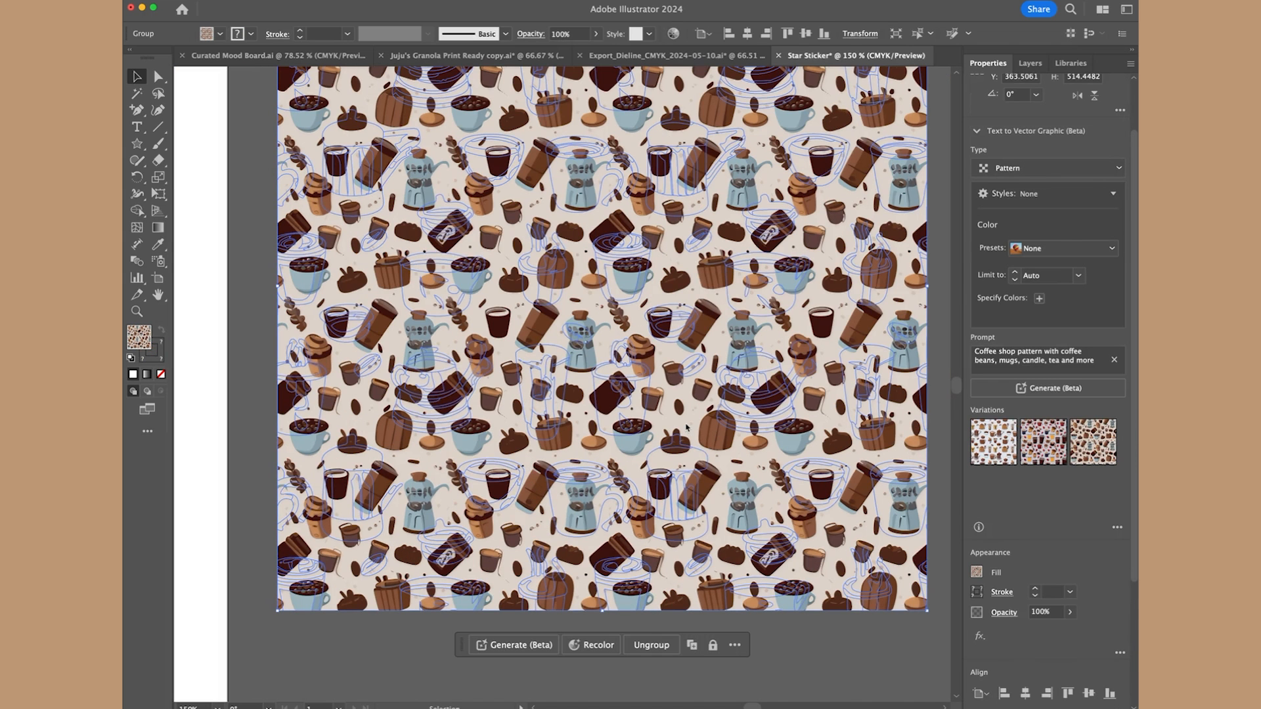
{"action": "left_click", "coordinate": [1047, 388]}
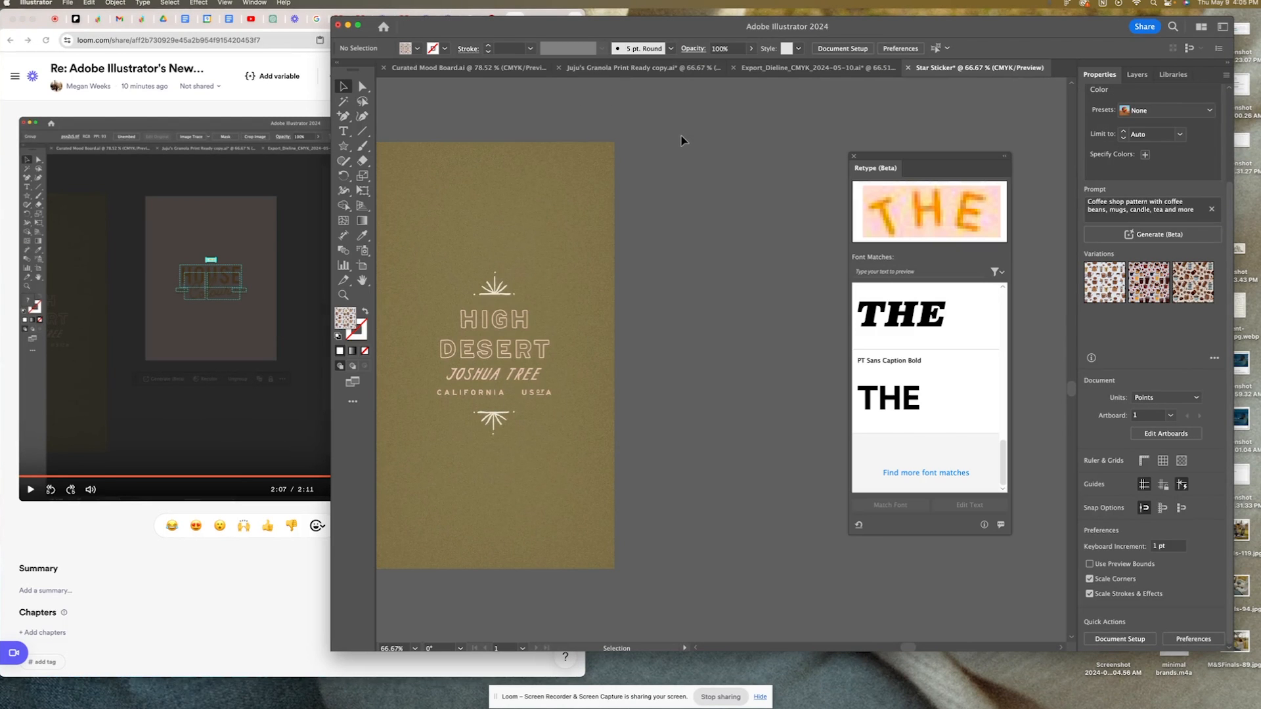
{"action": "mouse_move", "coordinate": [315, 442]}
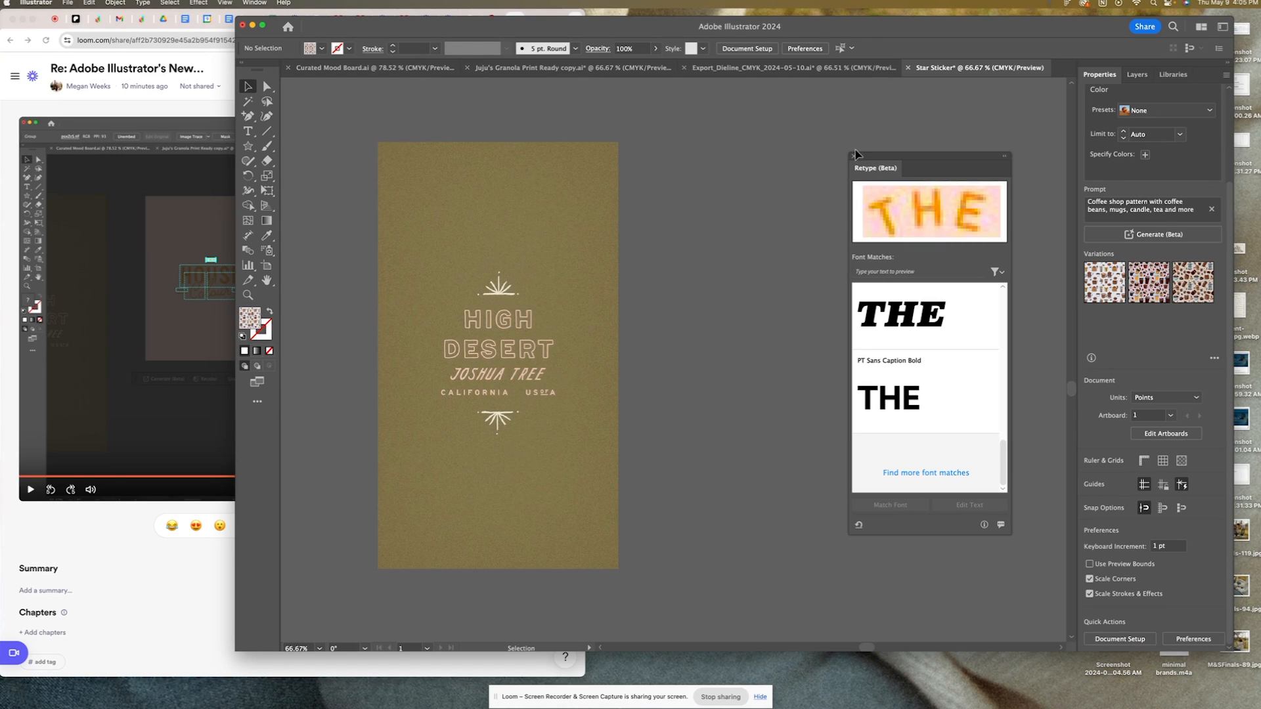
{"action": "mouse_move", "coordinate": [841, 148]}
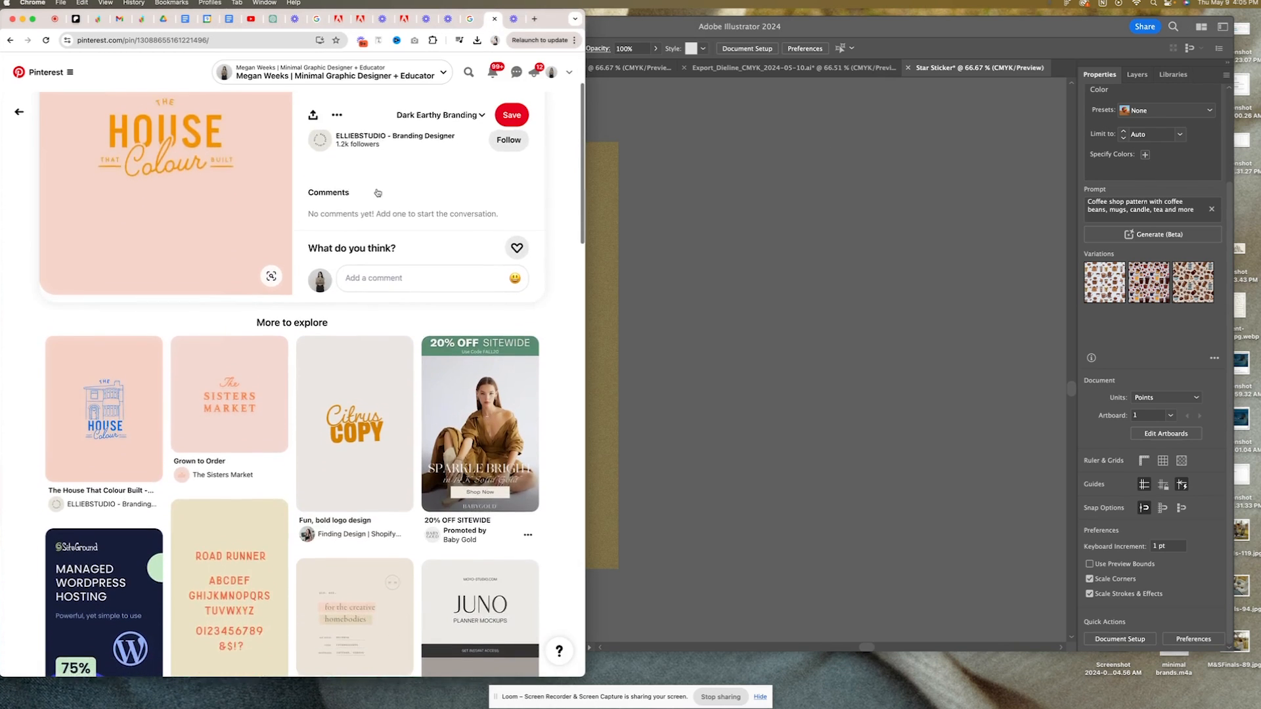
Step: Drop the Citrus Copy pin image onto an artboard beside the High Desert poster
{"action": "scroll", "scroll_direction": "down", "scroll_amount": 3}
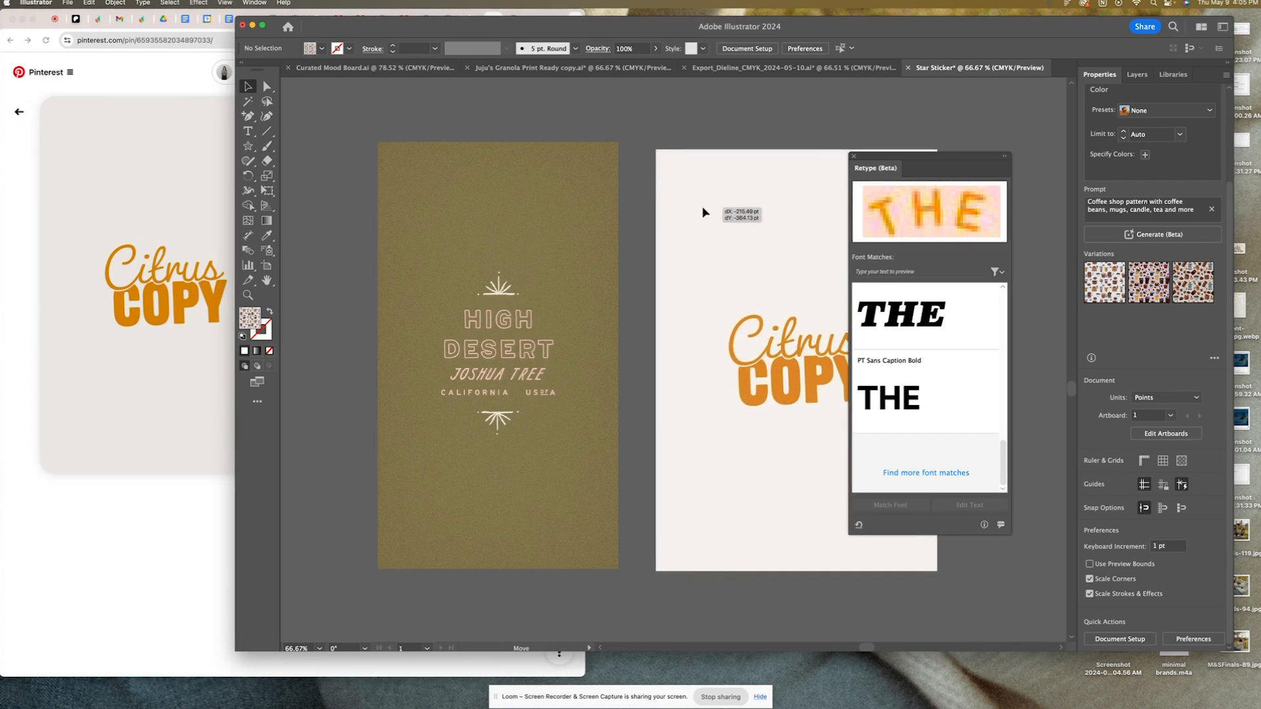
{"action": "left_click", "coordinate": [629, 355]}
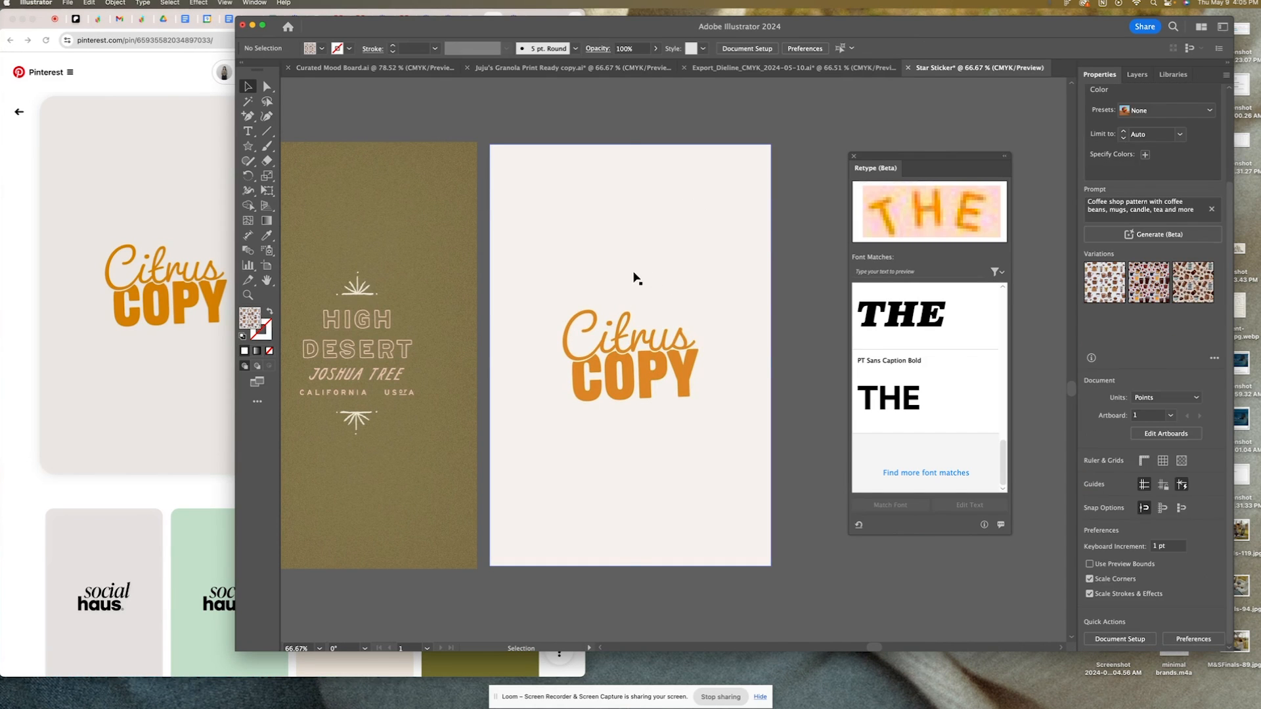
Step: Scroll the Retype Font Matches for the Citrus image and activate Meminas Pro Bold Italic
{"action": "left_click", "coordinate": [627, 366]}
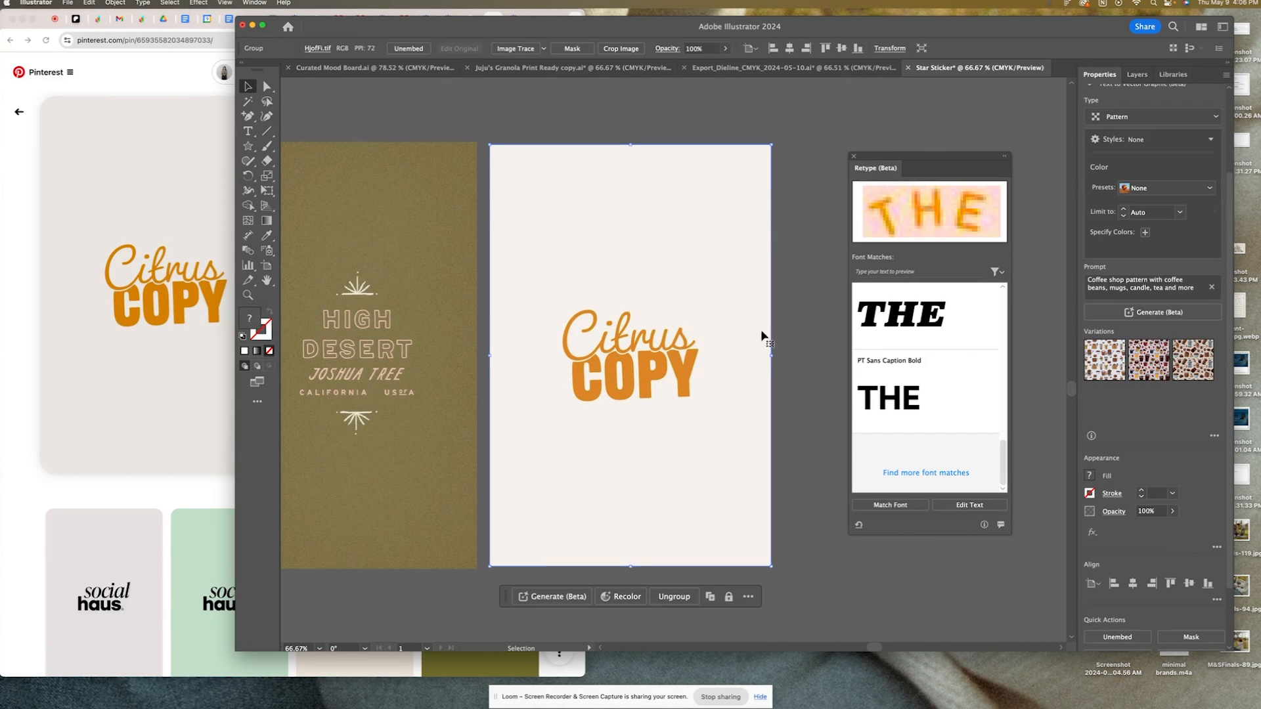
{"action": "mouse_move", "coordinate": [895, 504]}
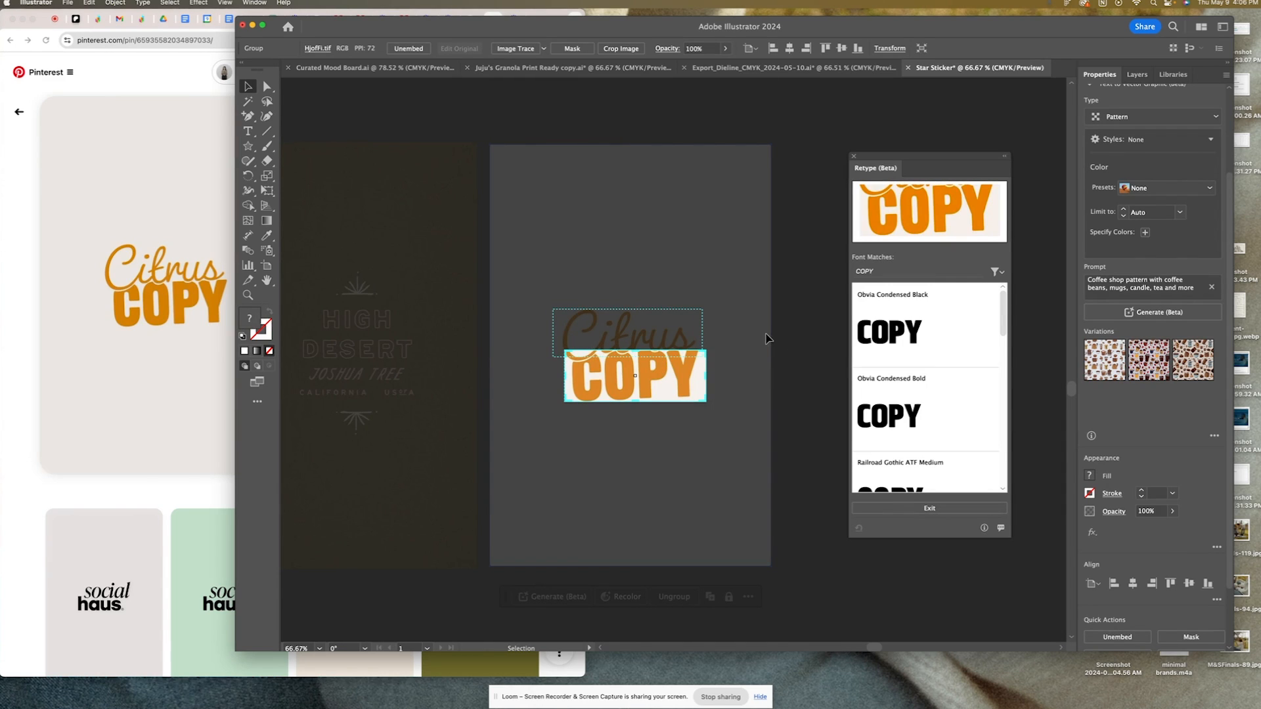
{"action": "scroll", "scroll_direction": "down", "scroll_amount": 3}
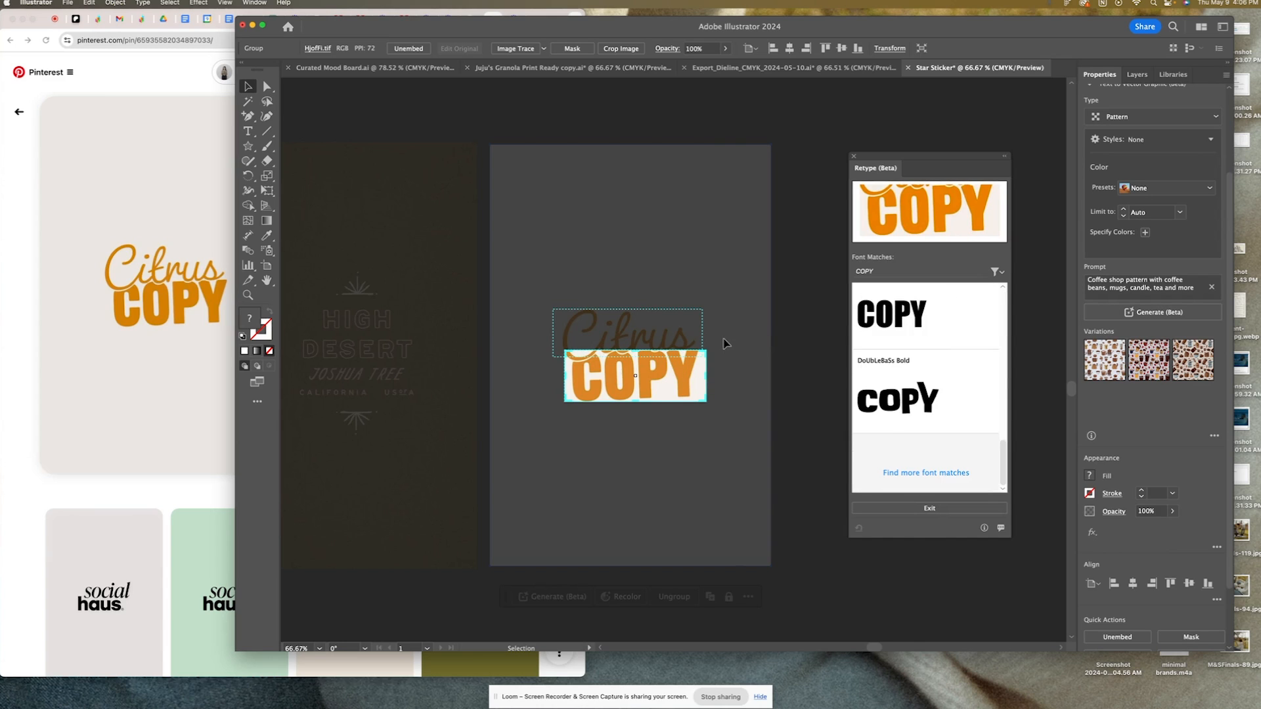
{"action": "scroll", "scroll_direction": "down", "scroll_amount": 3}
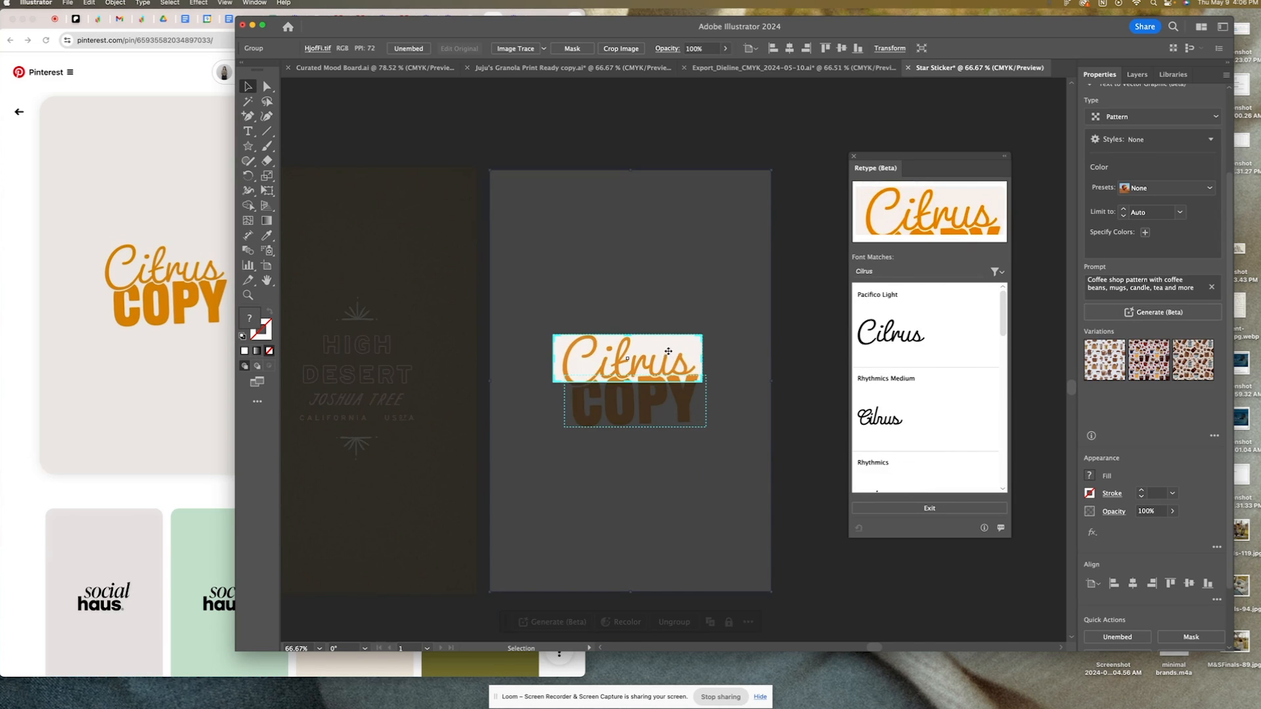
{"action": "scroll", "scroll_direction": "down", "scroll_amount": 3}
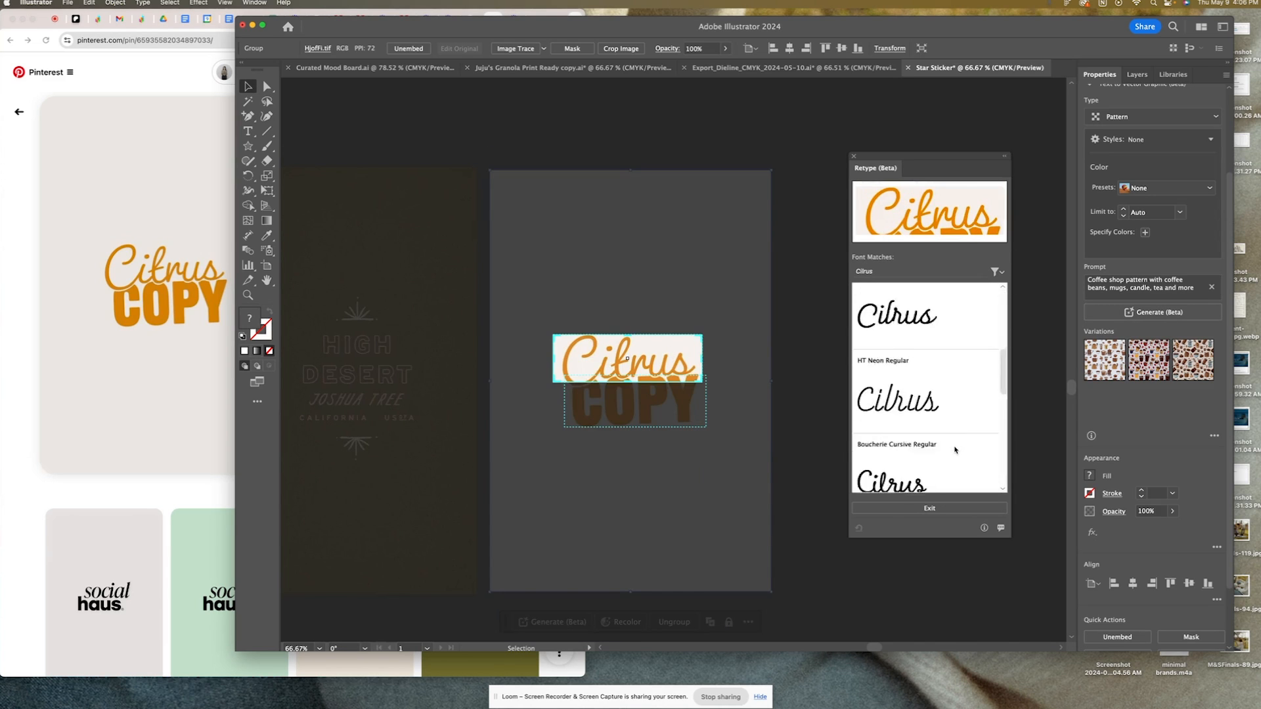
{"action": "scroll", "scroll_direction": "down", "scroll_amount": 3}
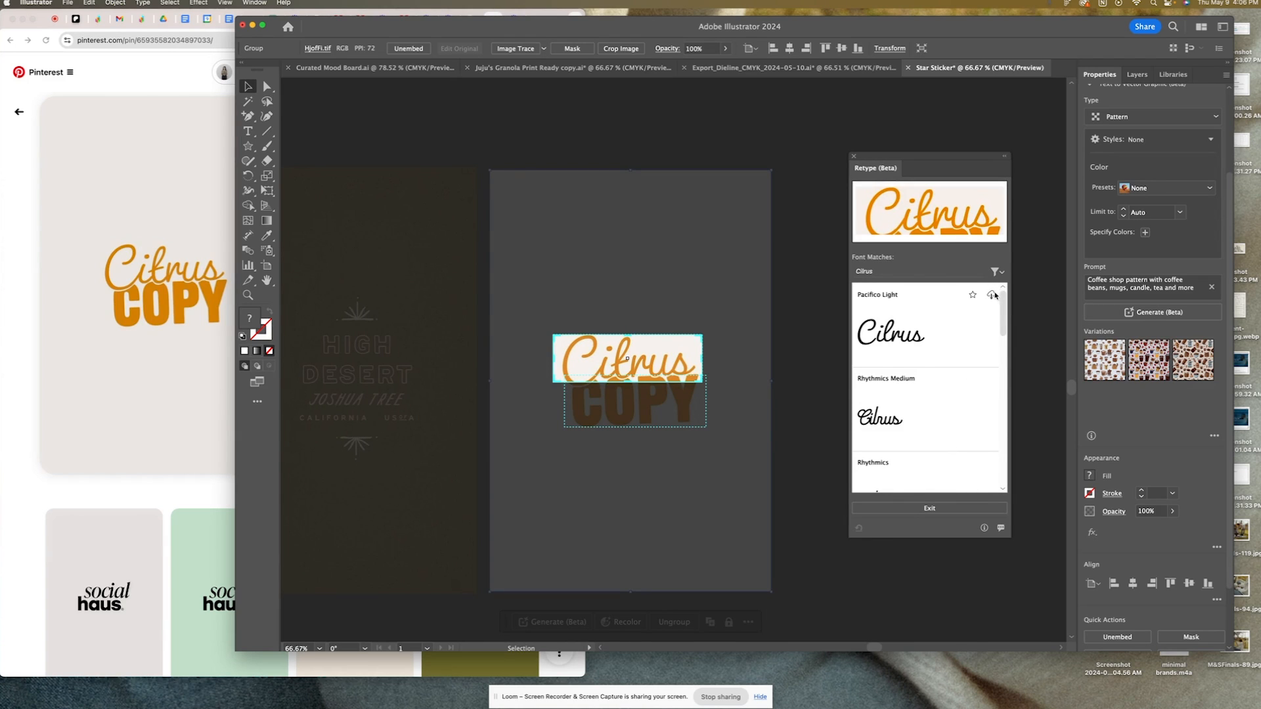
{"action": "scroll", "scroll_direction": "down", "scroll_amount": 3}
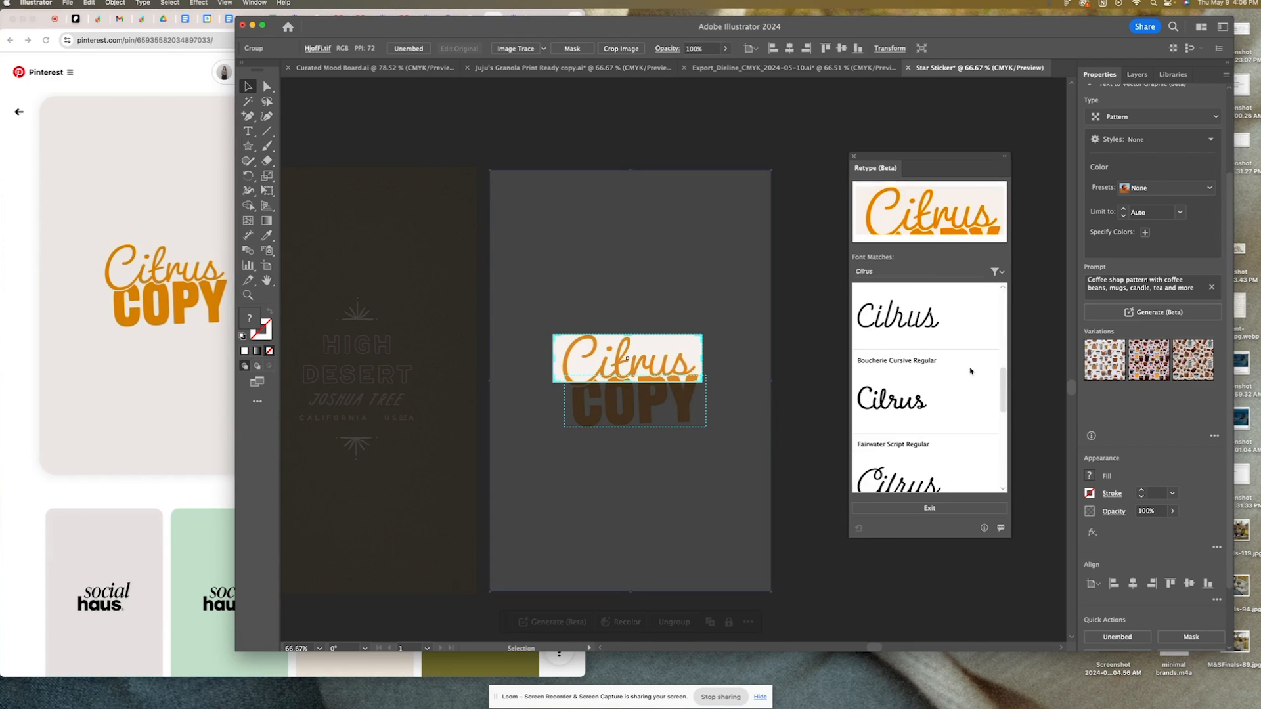
{"action": "scroll", "scroll_direction": "down", "scroll_amount": 3}
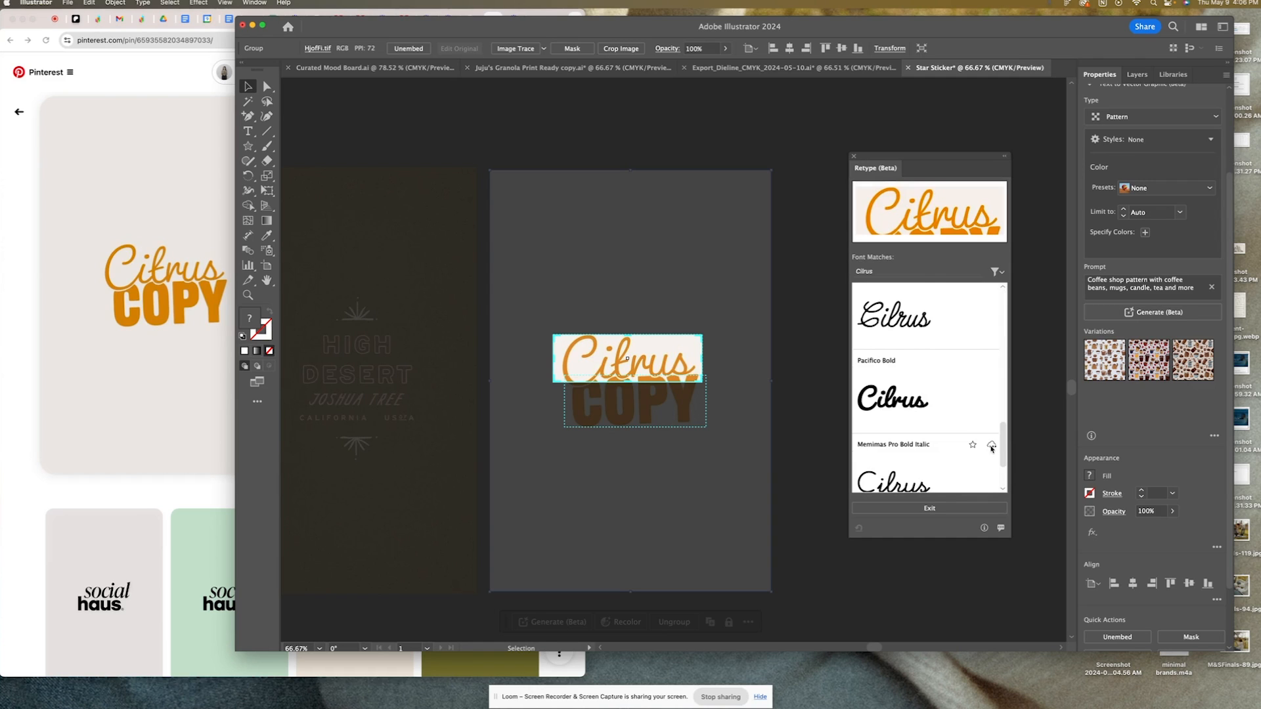
{"action": "left_click", "coordinate": [990, 445]}
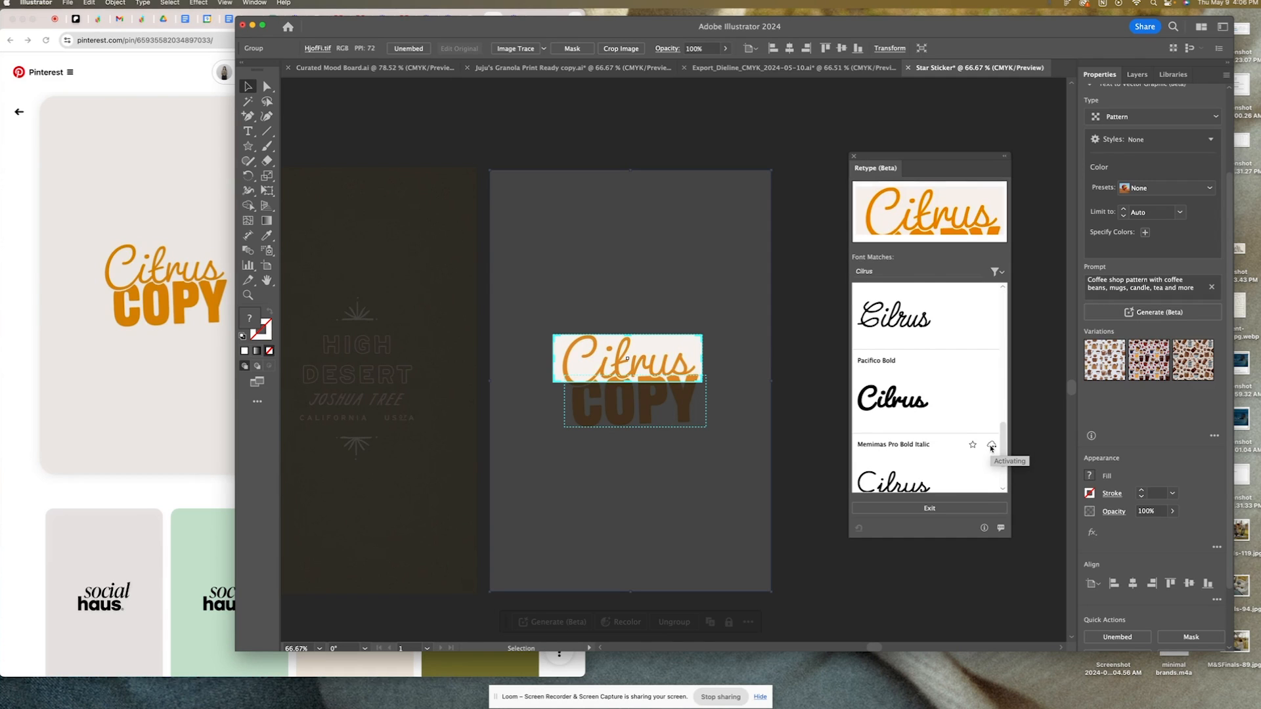
{"action": "mouse_move", "coordinate": [982, 449]}
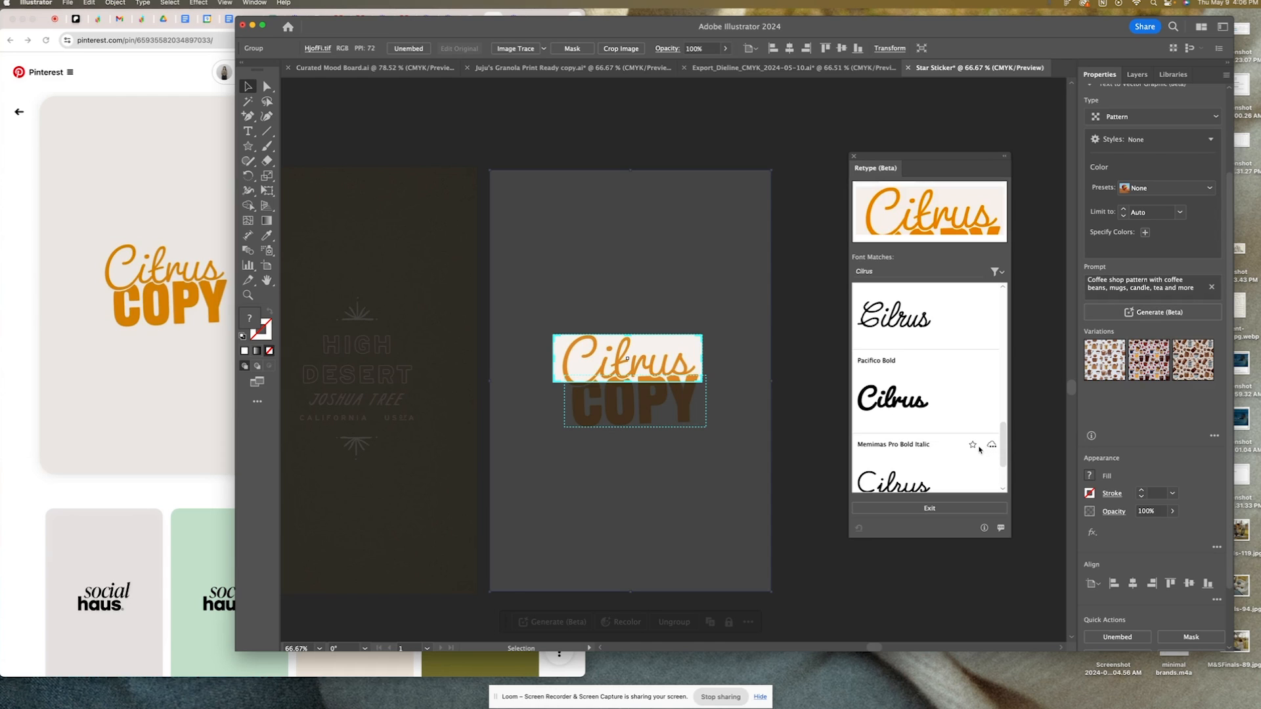
{"action": "left_click", "coordinate": [779, 475]}
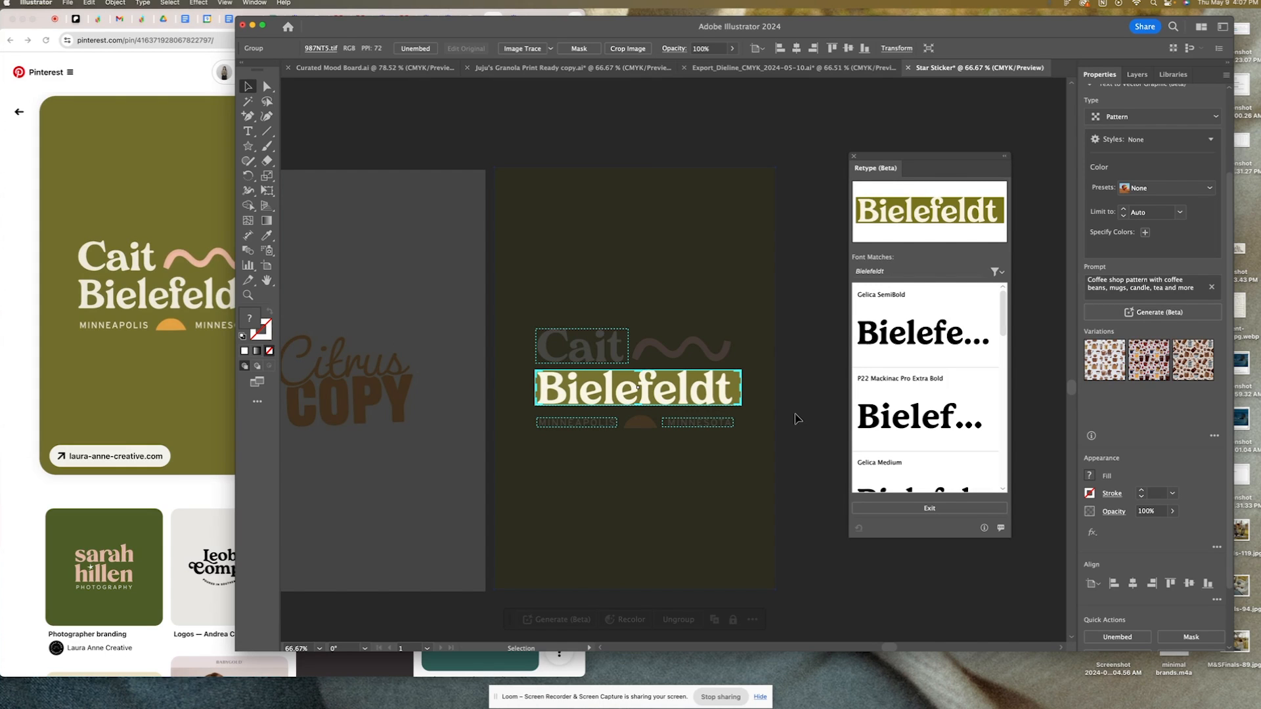
{"action": "mouse_move", "coordinate": [882, 360]}
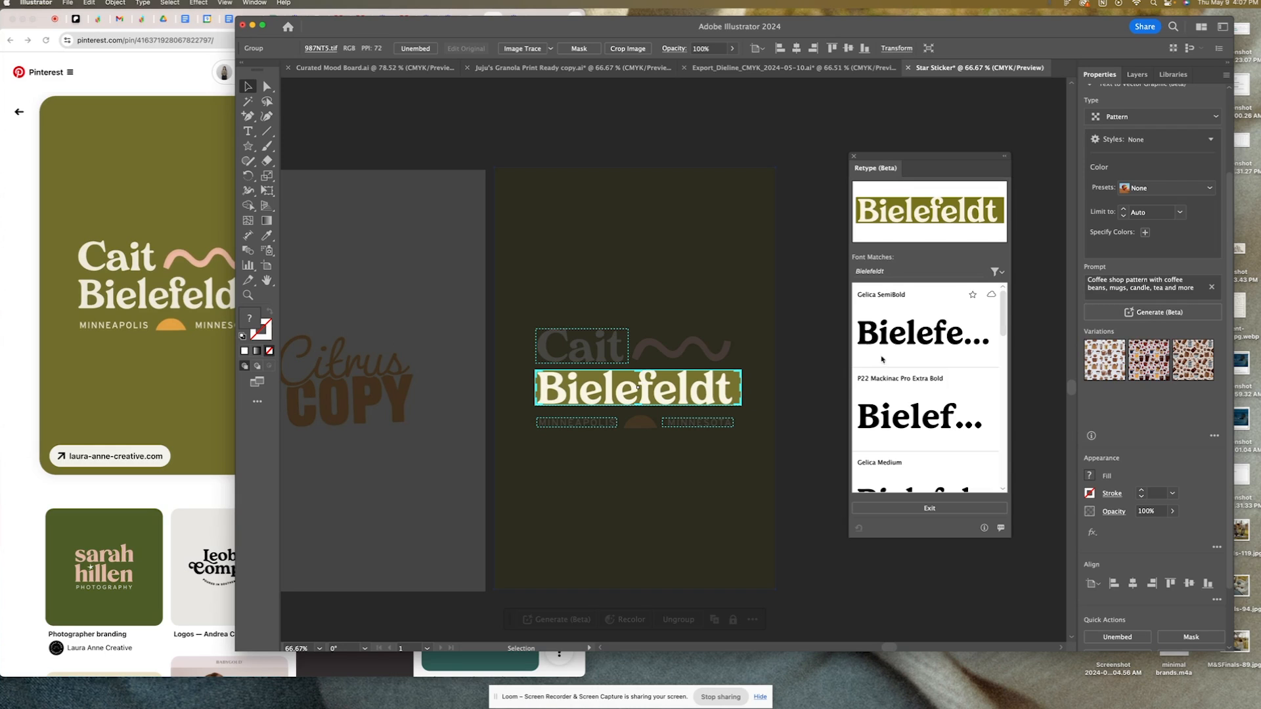
{"action": "mouse_move", "coordinate": [762, 336]}
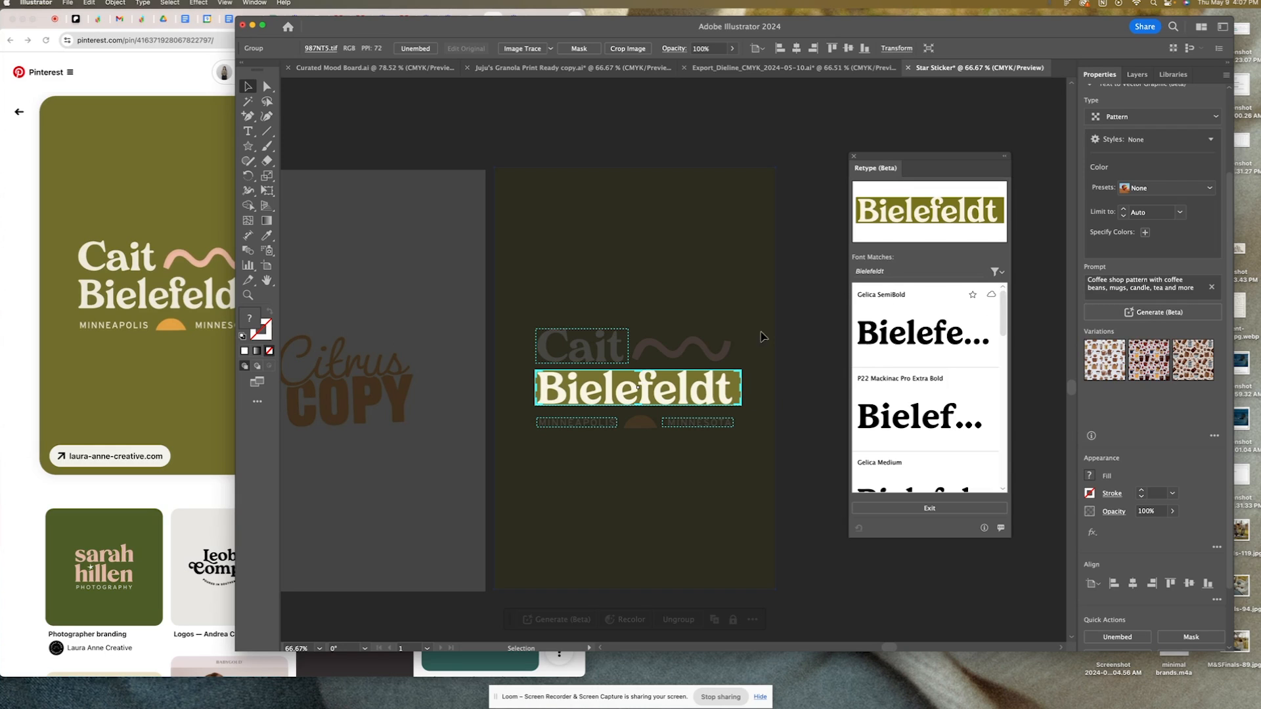
{"action": "mouse_move", "coordinate": [576, 352]}
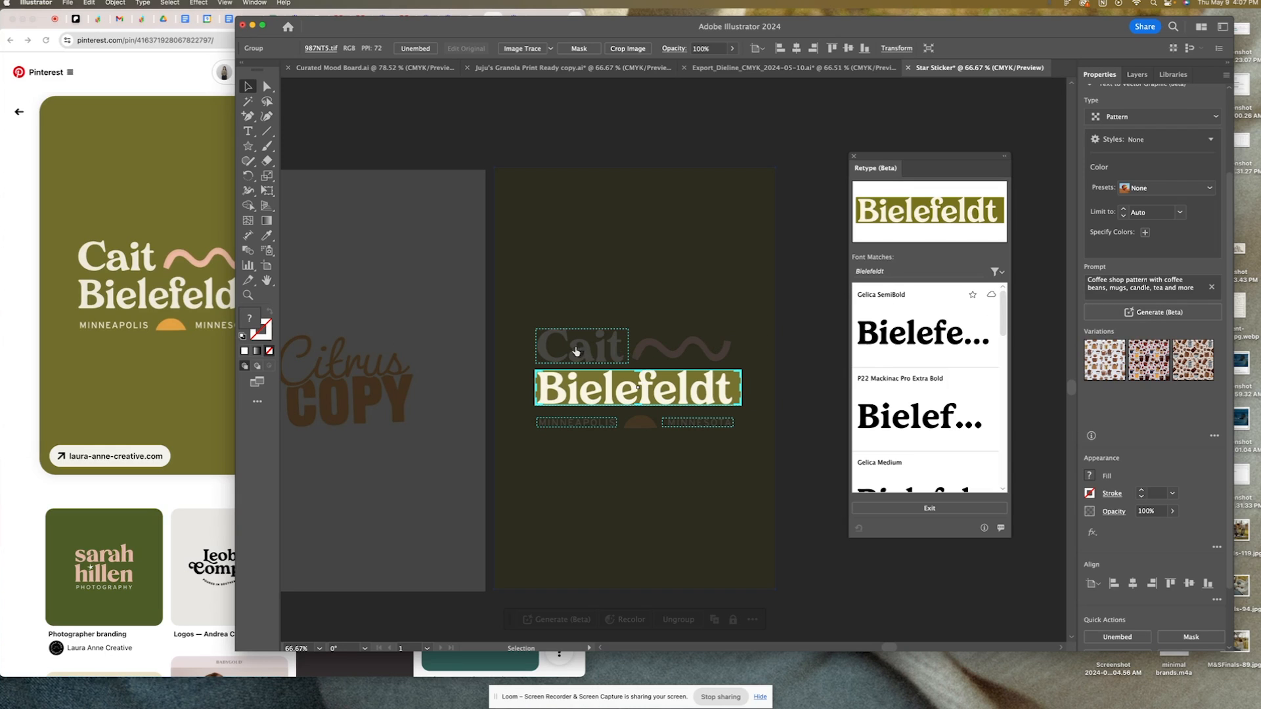
Step: Select the Bielefeldt logo image to get its Retype font matches
{"action": "left_click", "coordinate": [576, 423]}
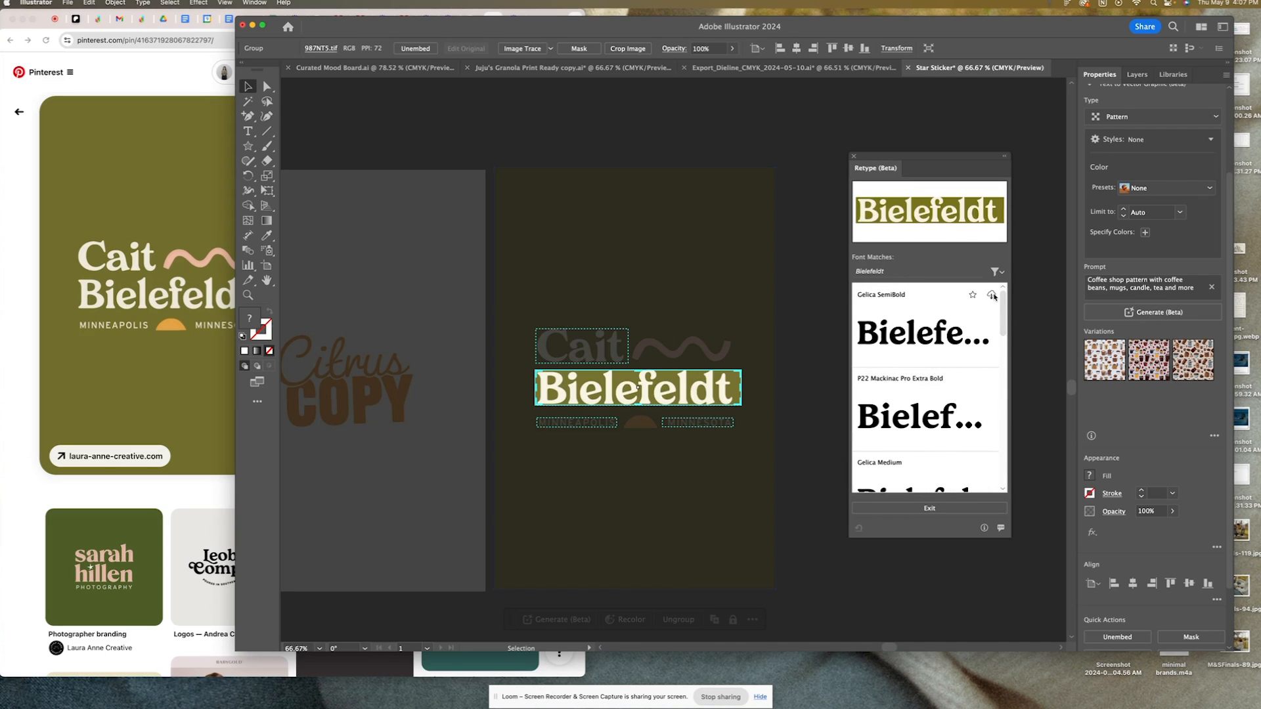
{"action": "mouse_move", "coordinate": [767, 273]}
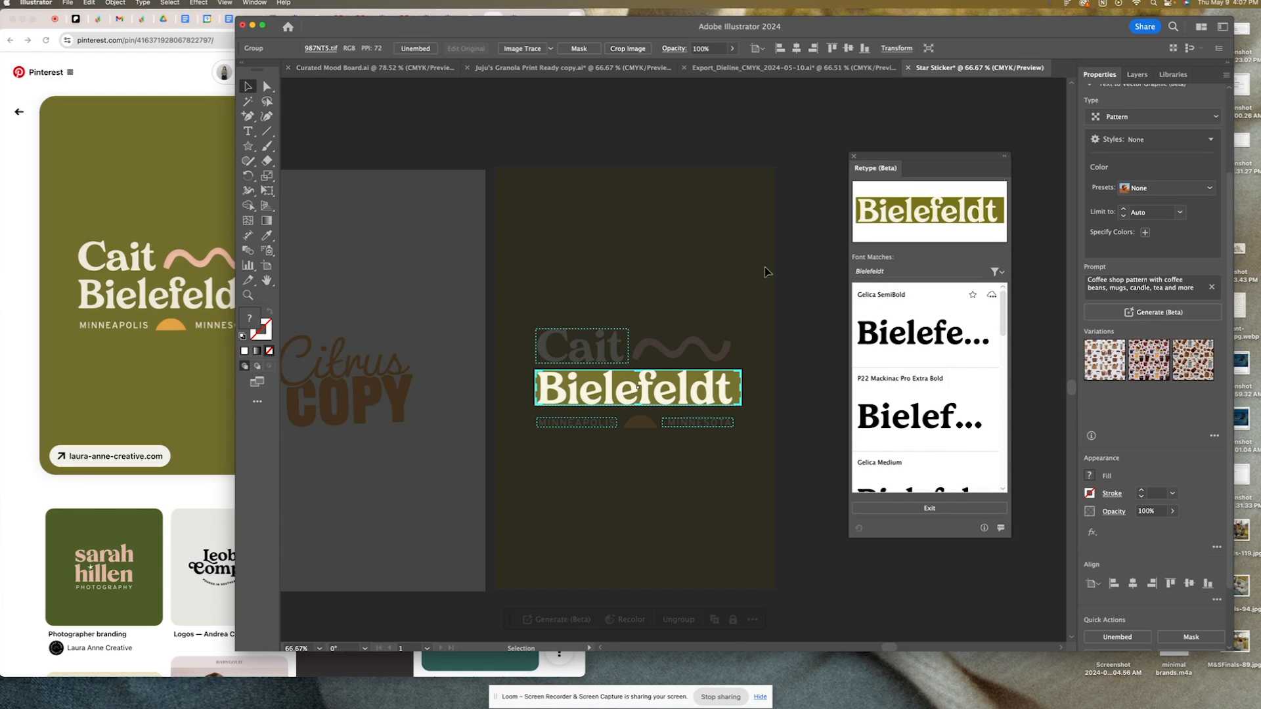
{"action": "mouse_move", "coordinate": [649, 372]}
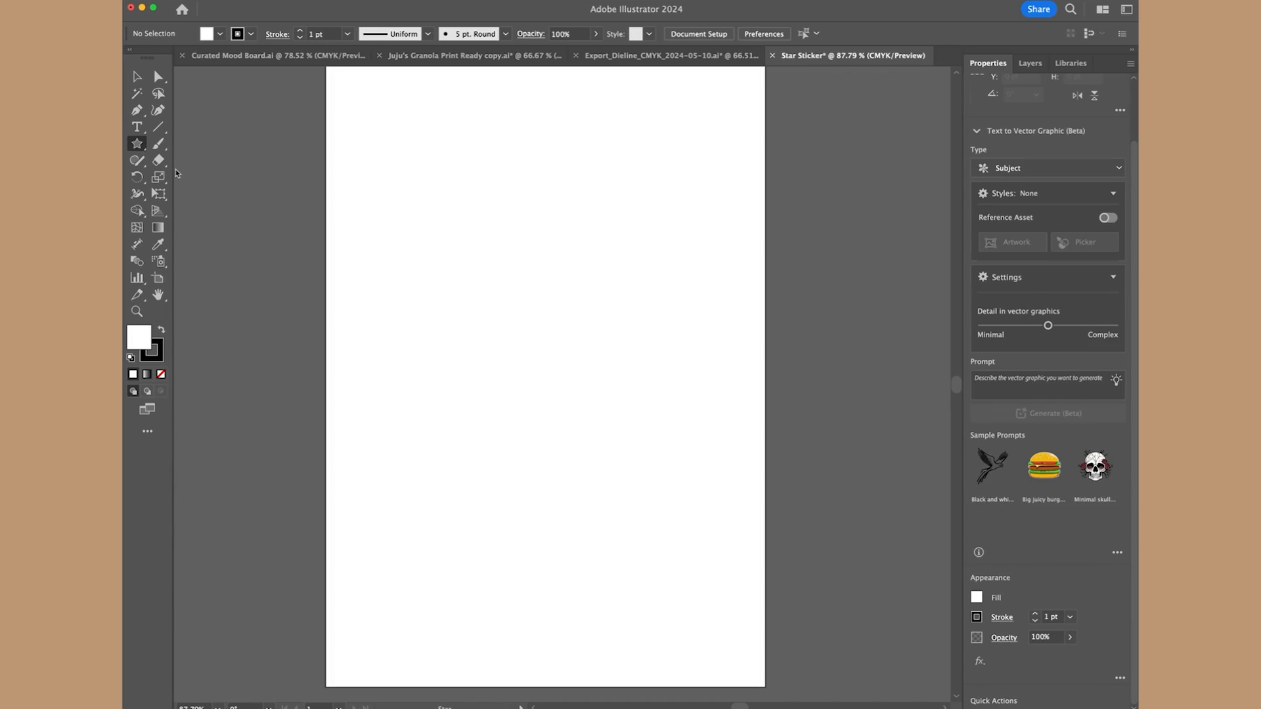
{"action": "mouse_move", "coordinate": [188, 209]}
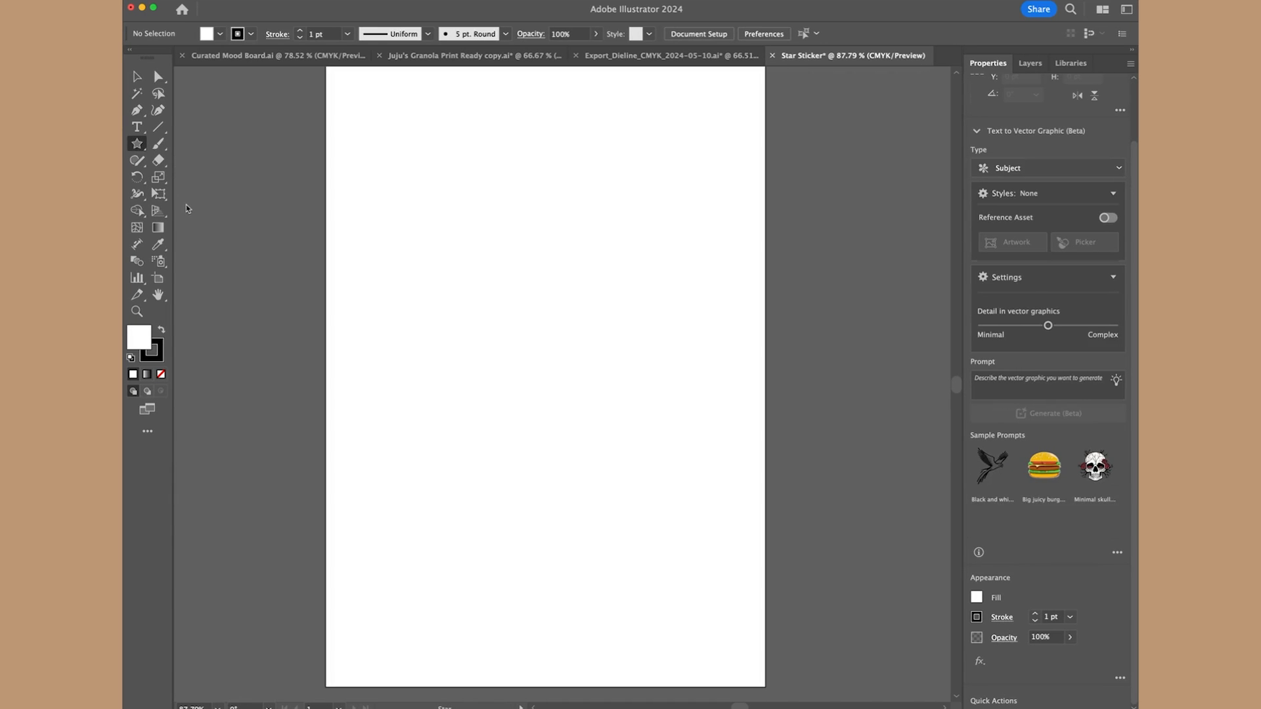
Step: Draw a star, centre it on the artboard, and raise its point count to 11
{"action": "left_click_drag", "start_coordinate": [448, 278], "coordinate": [530, 347]}
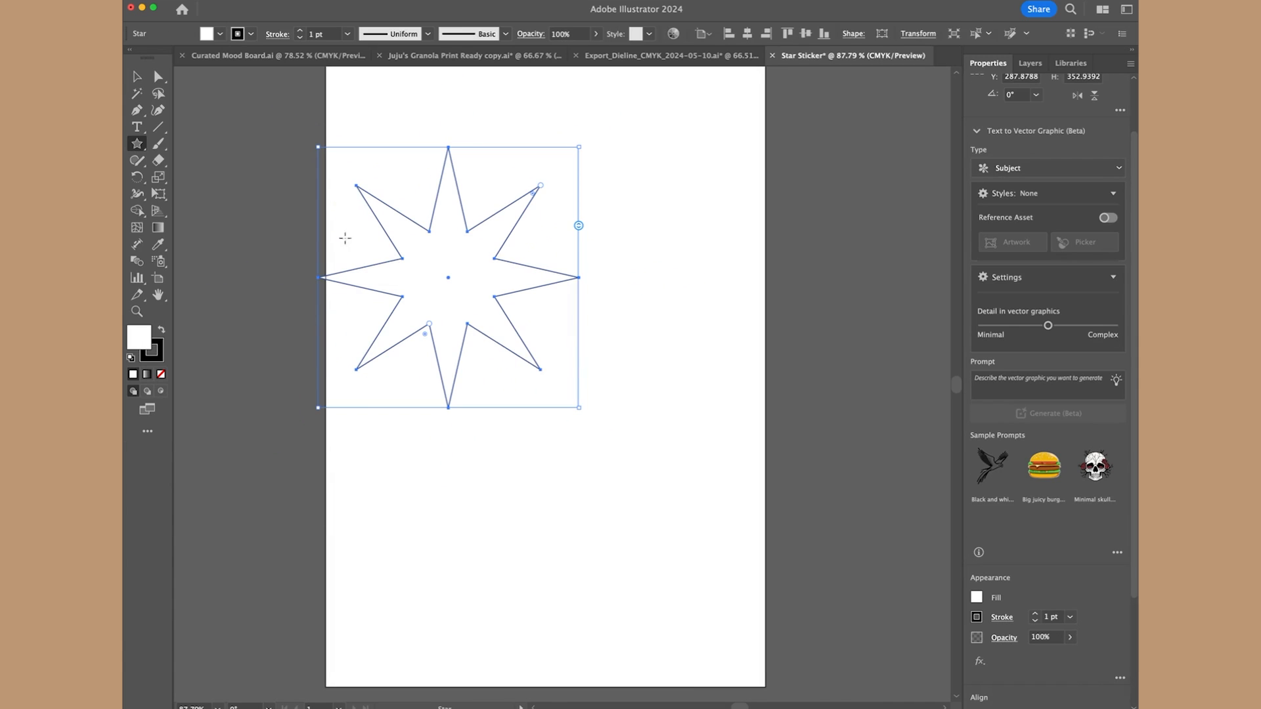
{"action": "left_click_drag", "start_coordinate": [447, 277], "coordinate": [535, 341]}
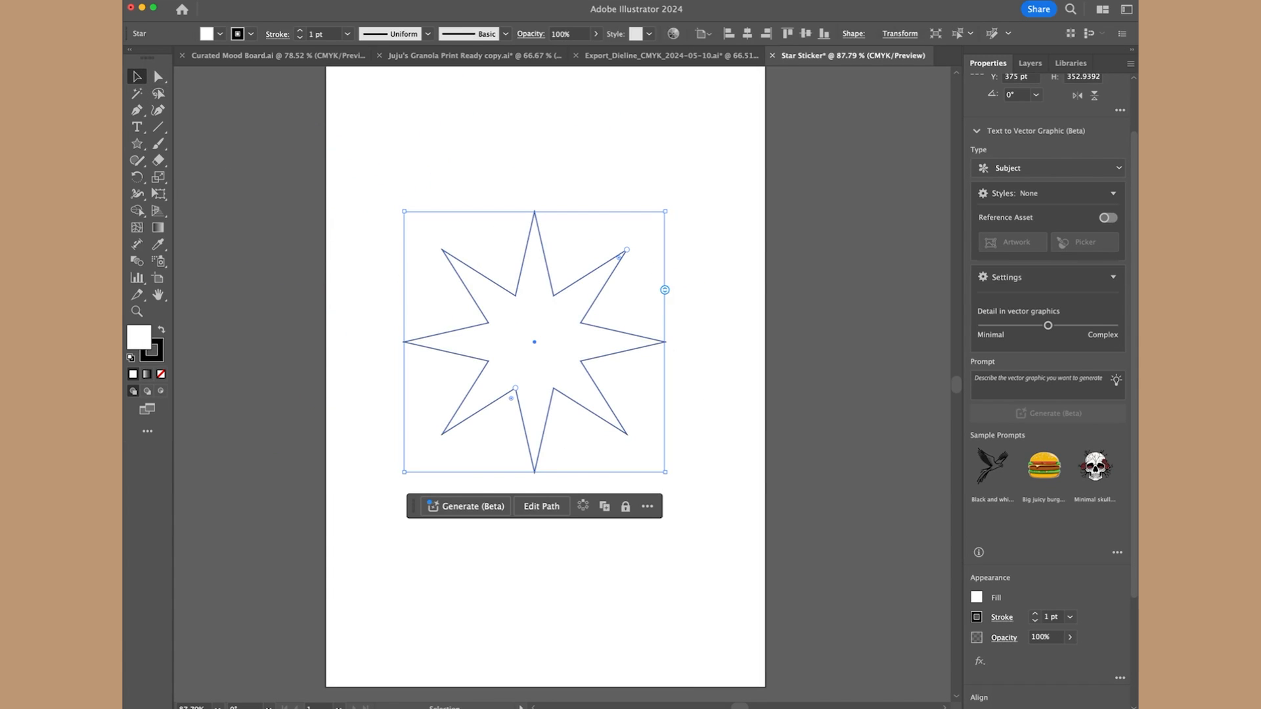
{"action": "mouse_move", "coordinate": [494, 302]}
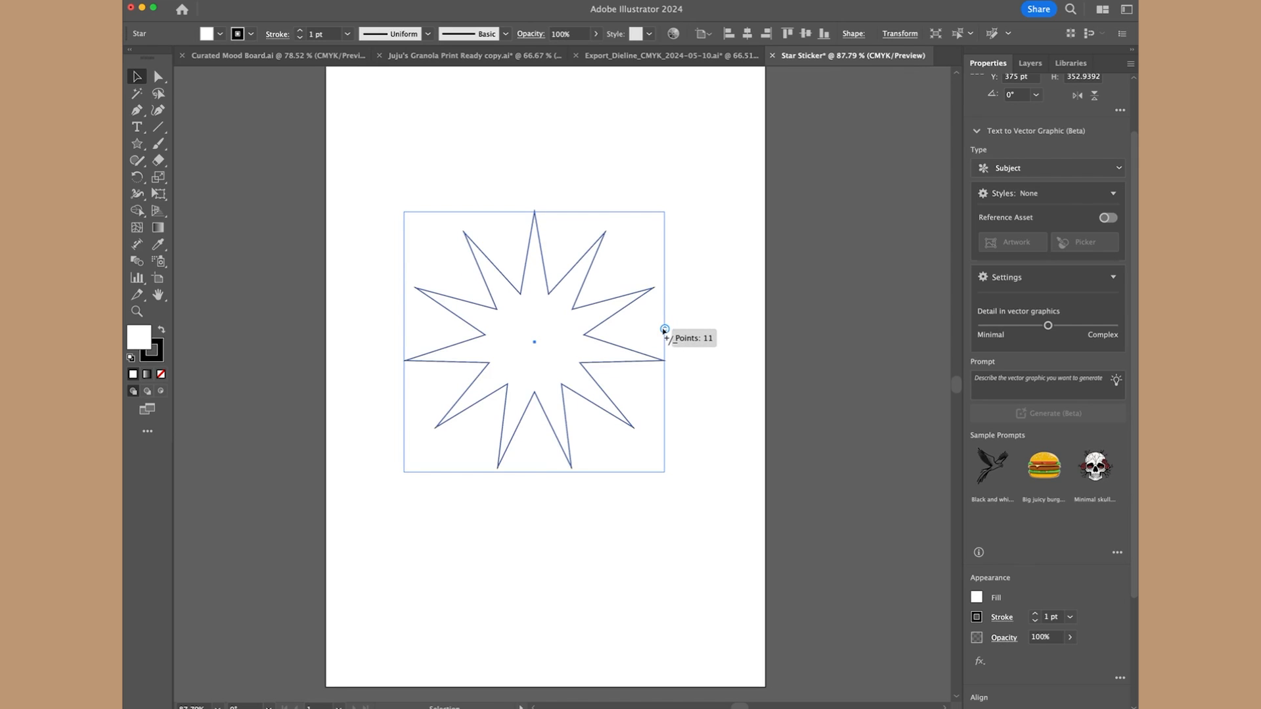
{"action": "left_click_drag", "start_coordinate": [663, 330], "coordinate": [663, 263]}
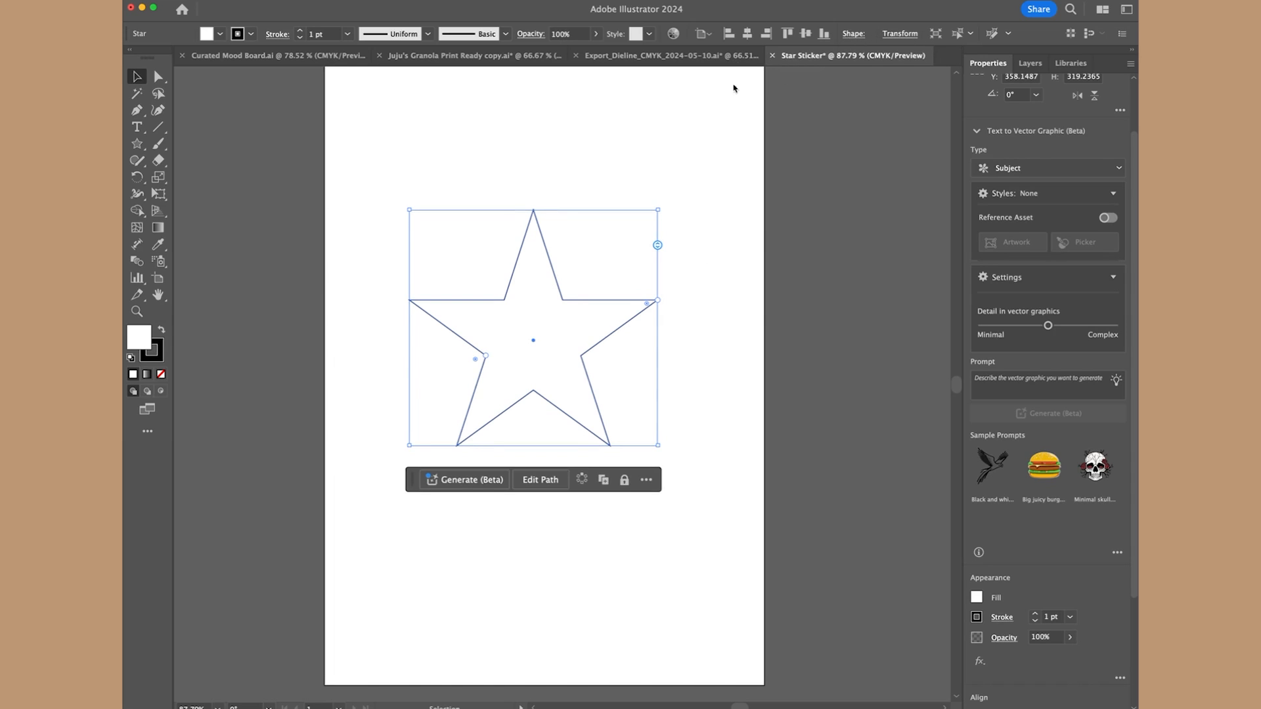
{"action": "mouse_move", "coordinate": [713, 115]}
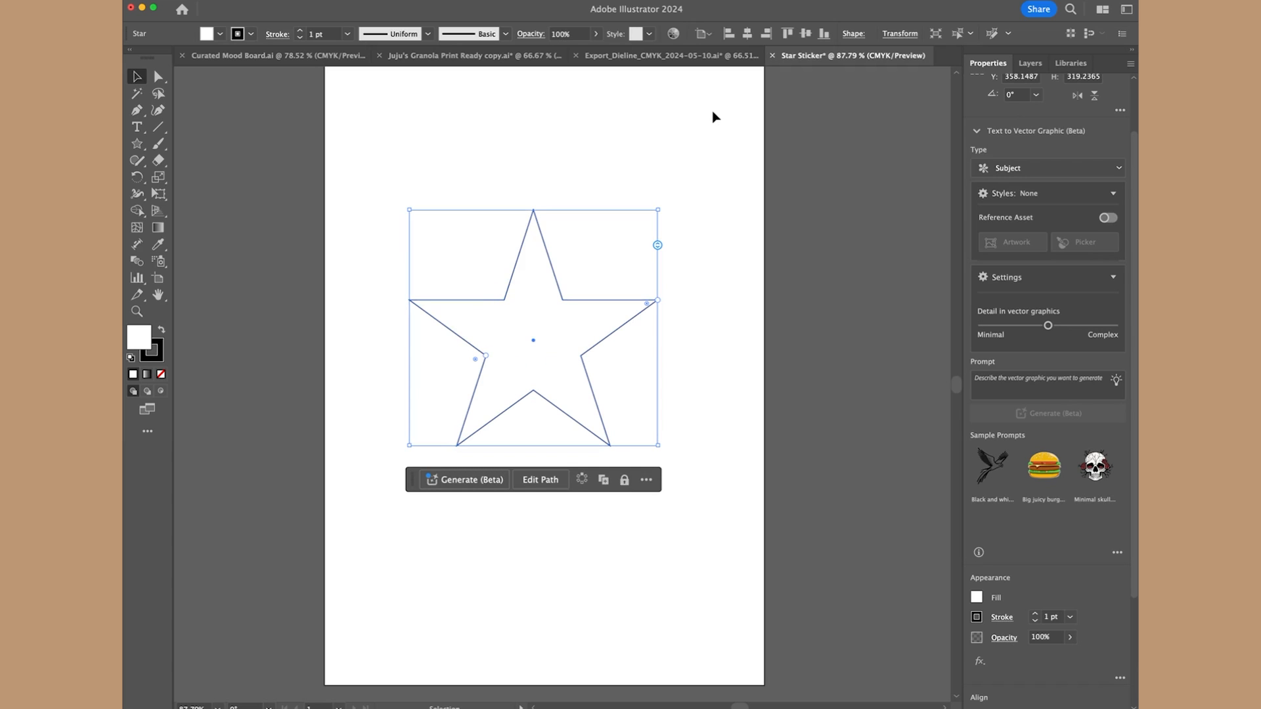
{"action": "mouse_move", "coordinate": [859, 116]}
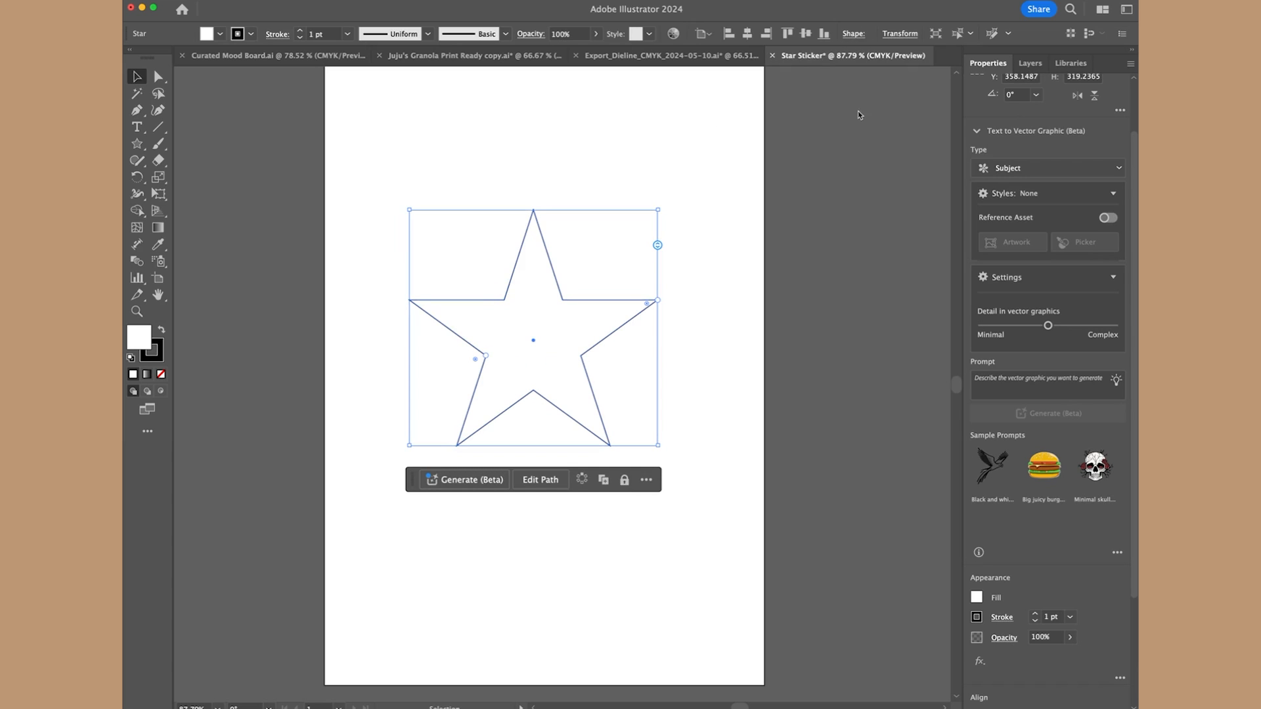
{"action": "mouse_move", "coordinate": [717, 112]}
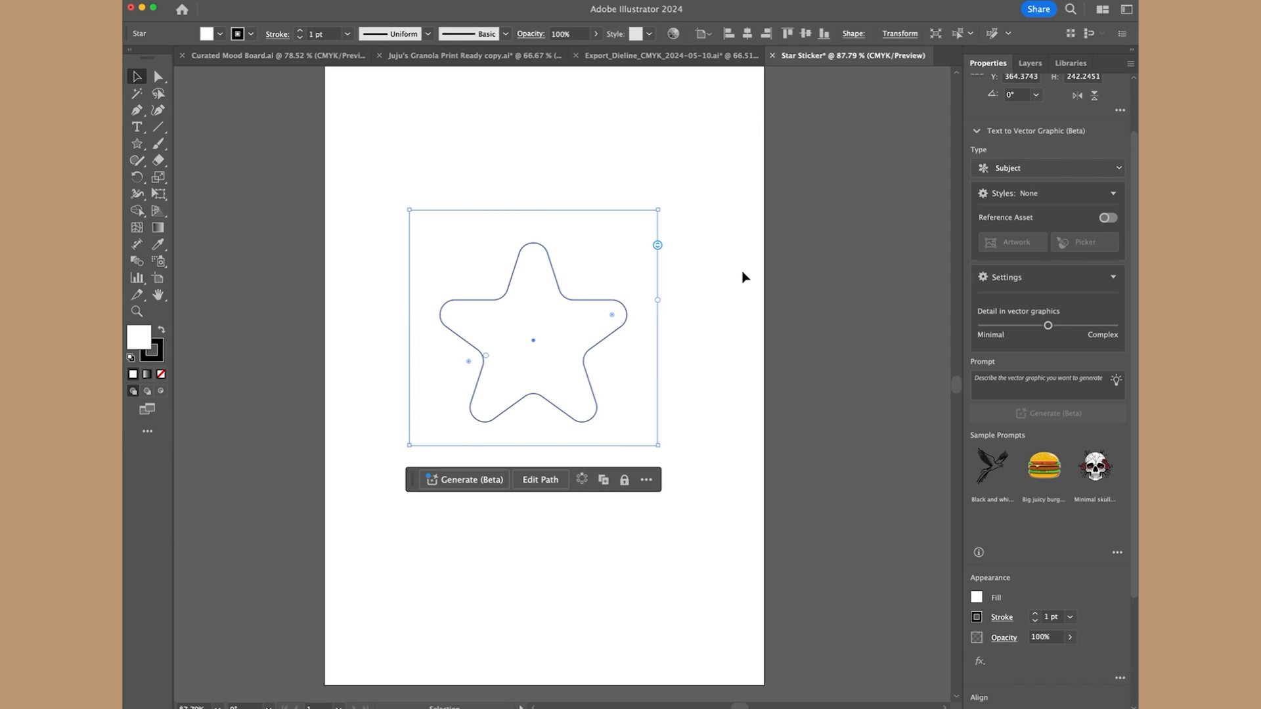
Step: Round the star's corners with the corner widget for a soft five-pointed shape
{"action": "left_click_drag", "start_coordinate": [657, 246], "coordinate": [656, 269]}
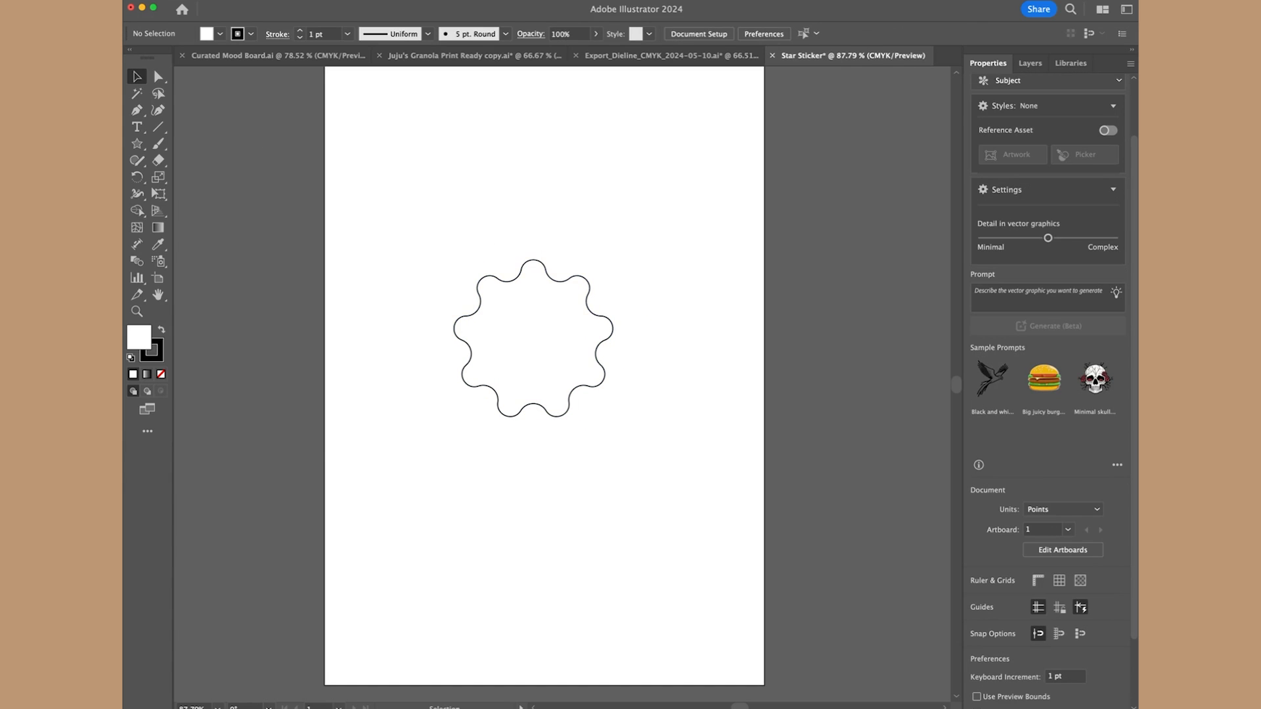
{"action": "mouse_move", "coordinate": [298, 444]}
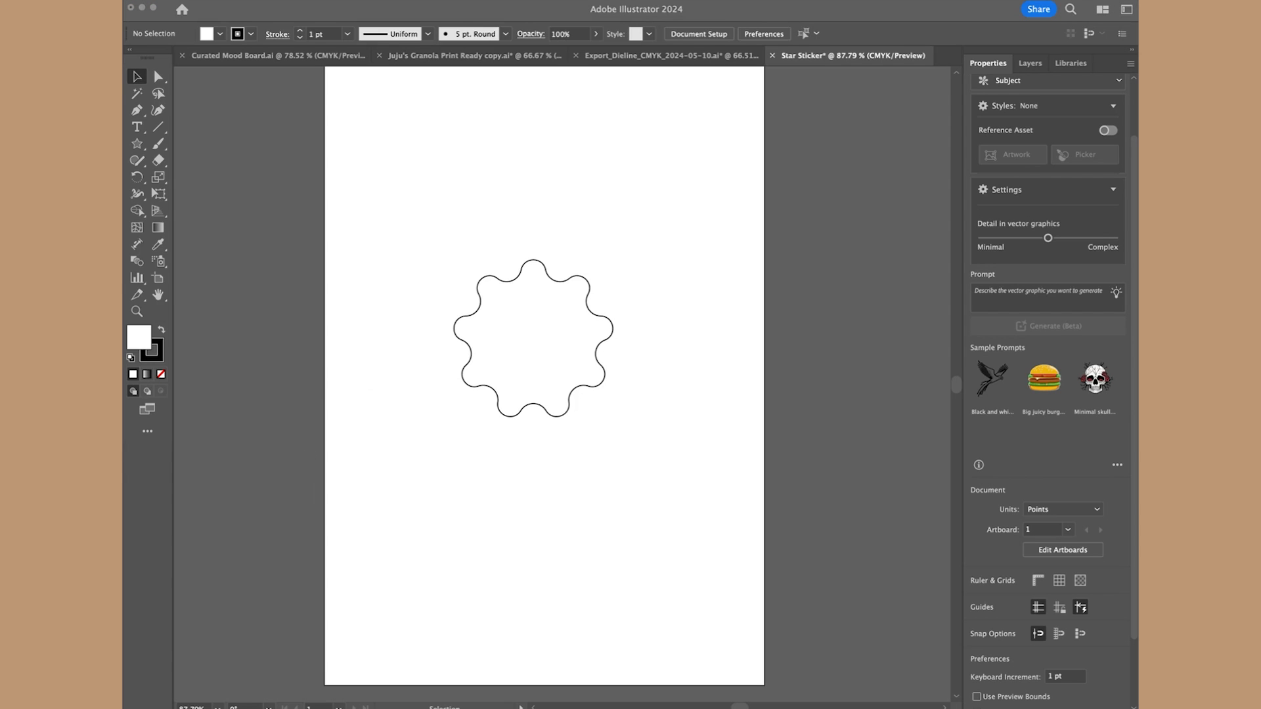
Step: In Juju Final Logo Design.ai, round the white star's corners to about 22 pt scallops
{"action": "left_click", "coordinate": [828, 55]}
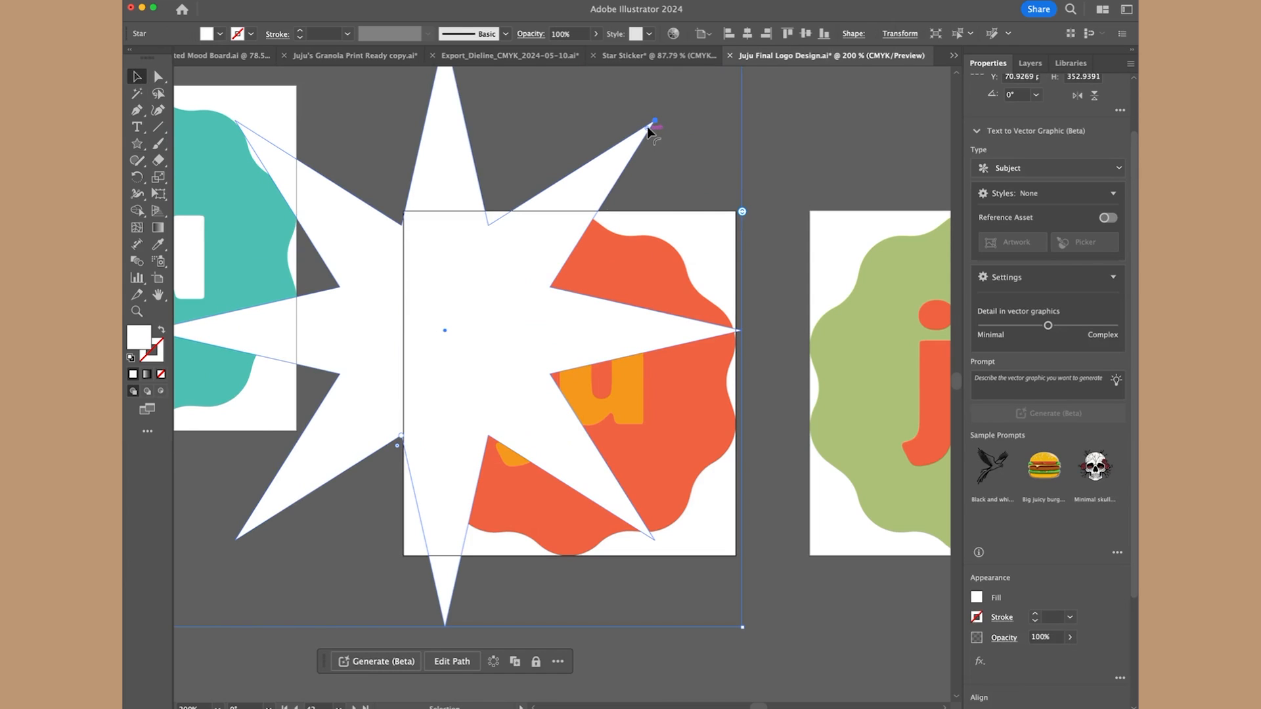
{"action": "left_click_drag", "start_coordinate": [654, 123], "coordinate": [536, 238]}
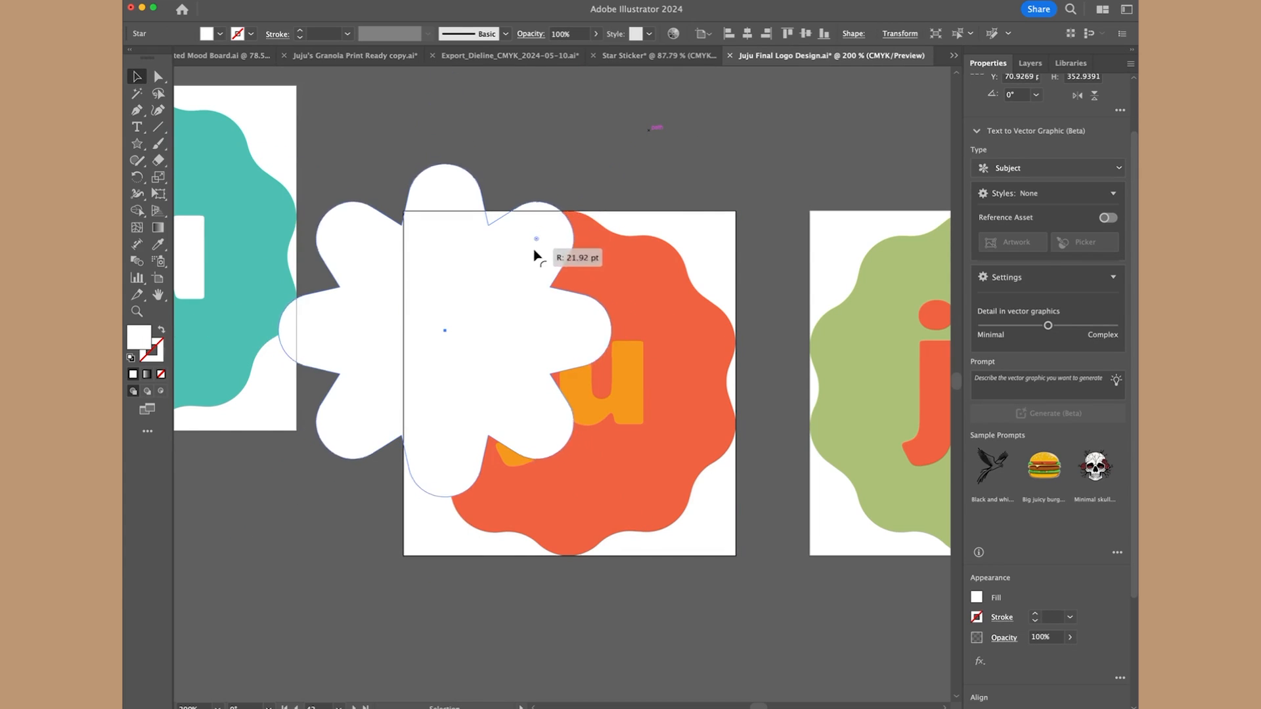